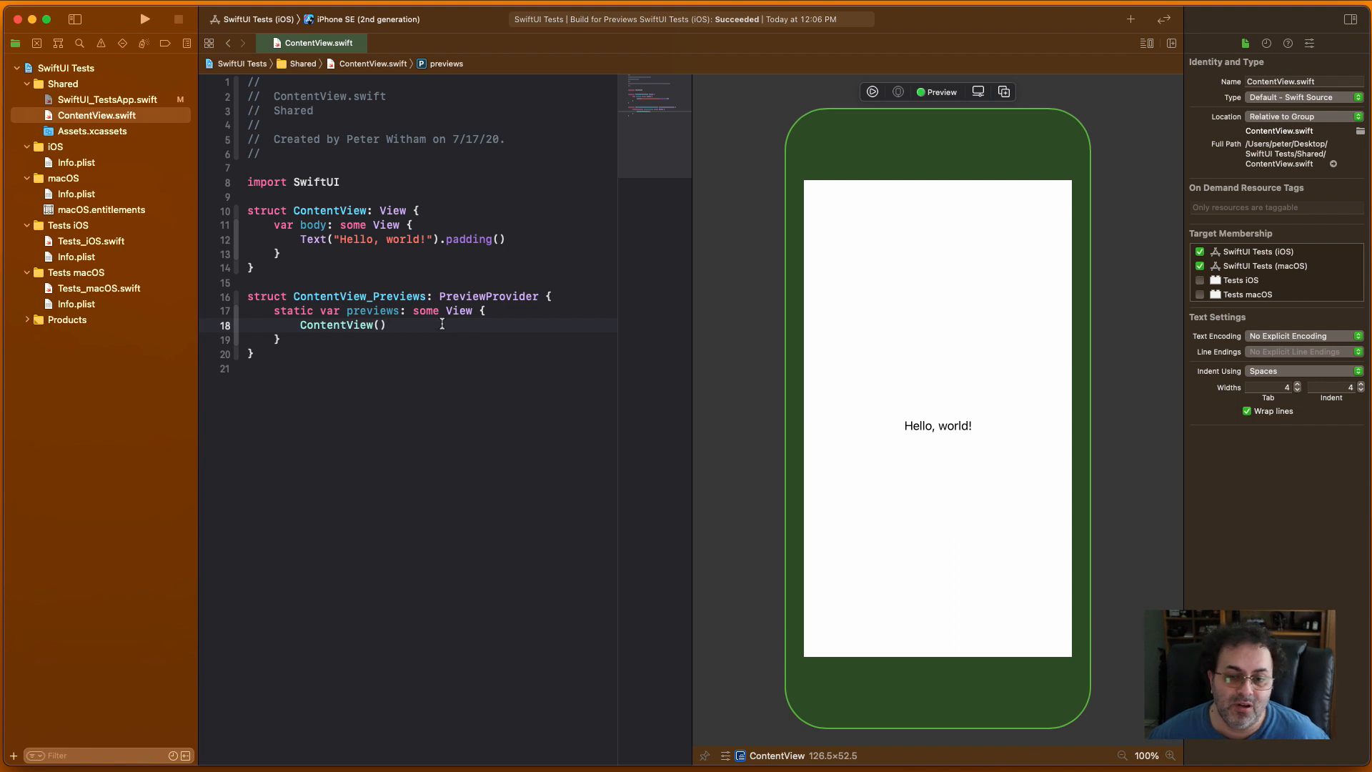
mouse_move(173, 123)
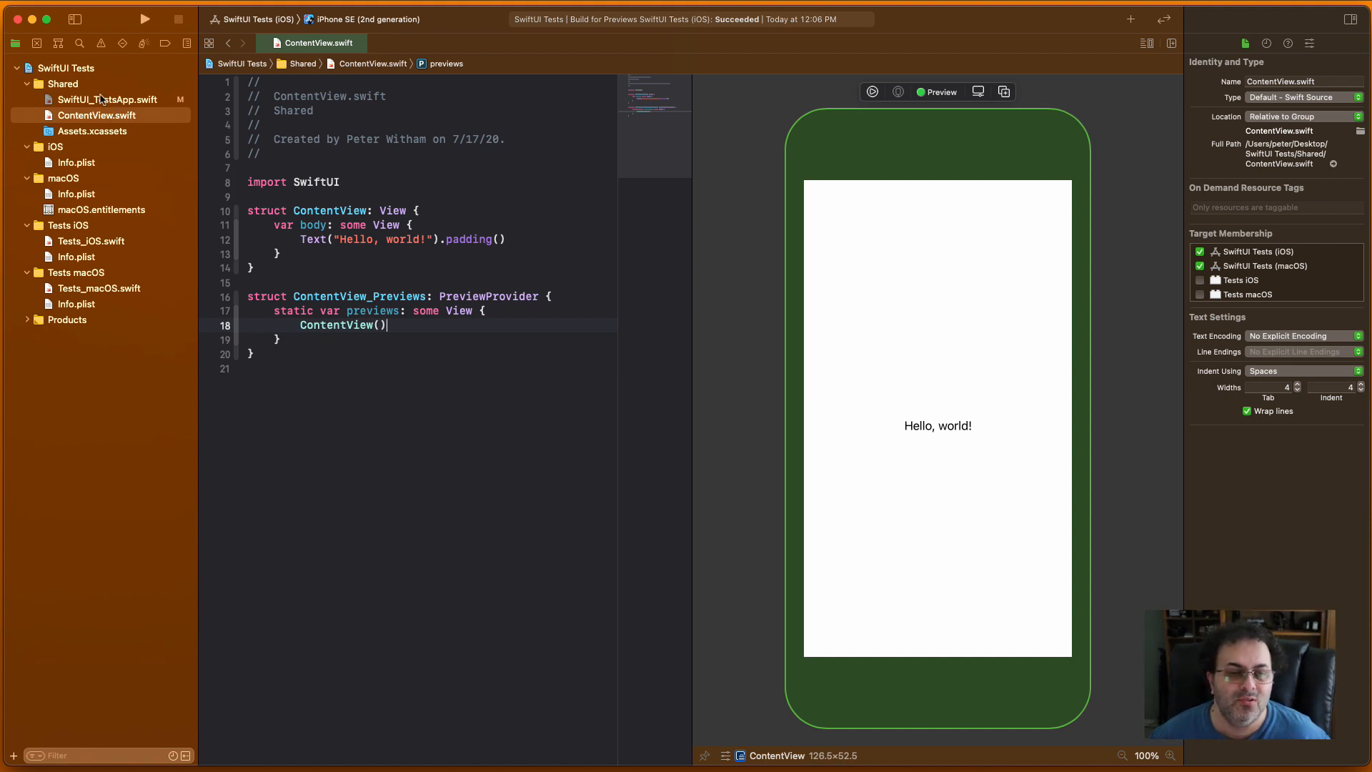
- Try file tabs: open SwiftUI_TestsApp.swift and the asset catalog in separate tabs, then close the extras
right_click(80, 100)
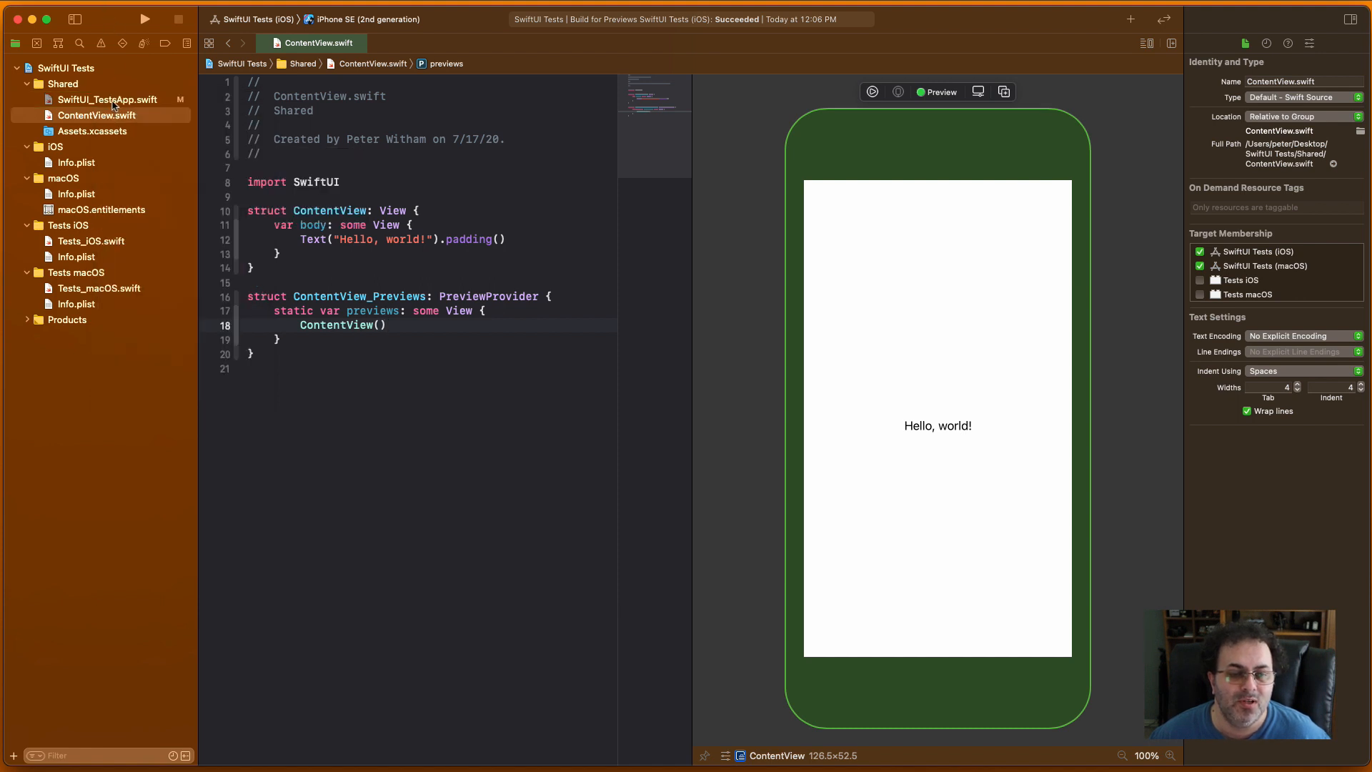
left_click(386, 326)
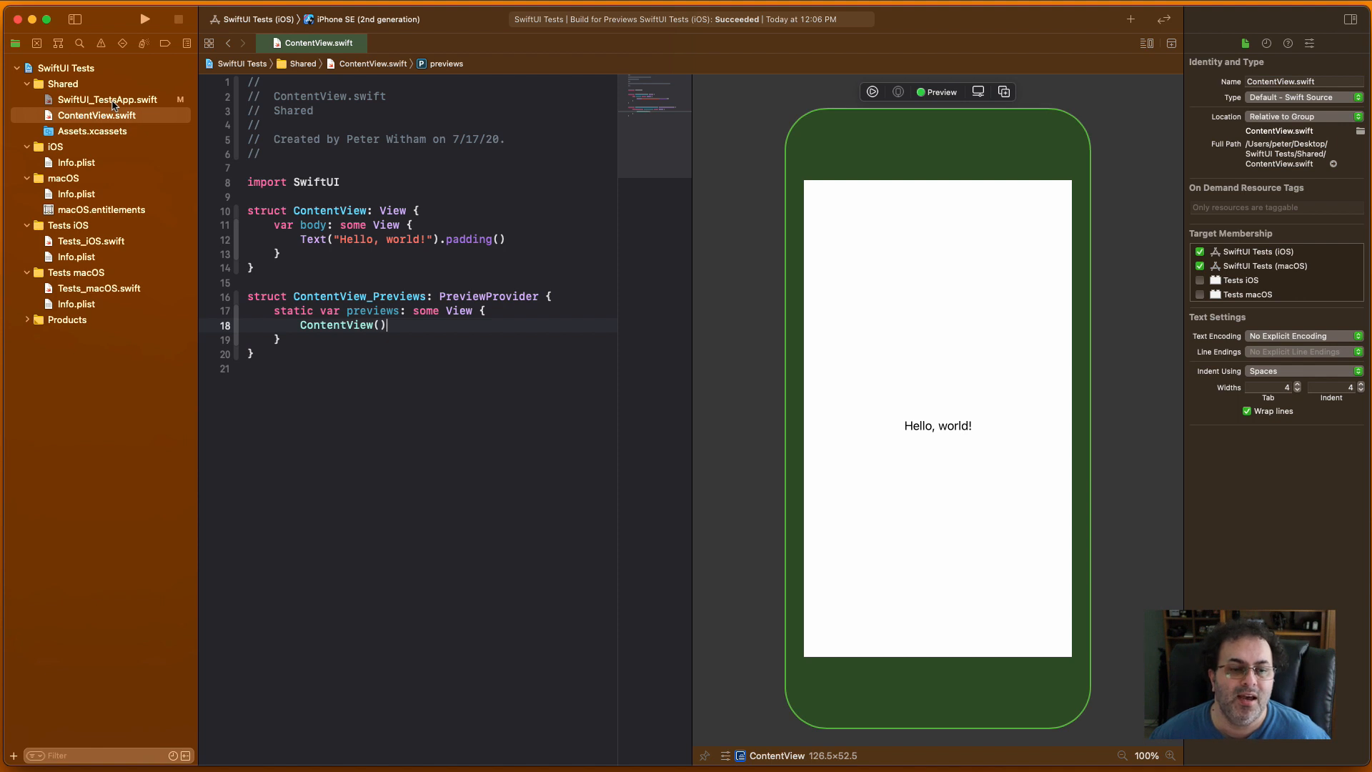
left_click(87, 100)
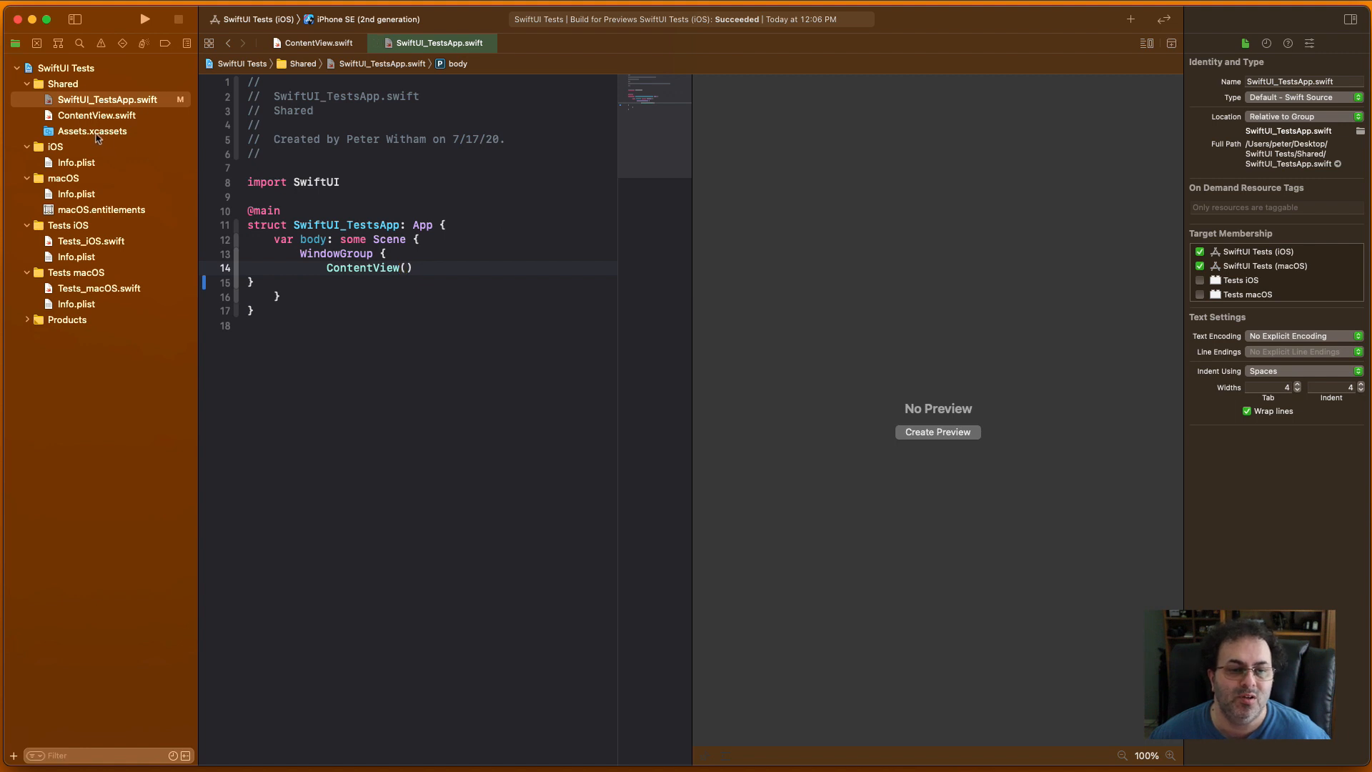
left_click(91, 130)
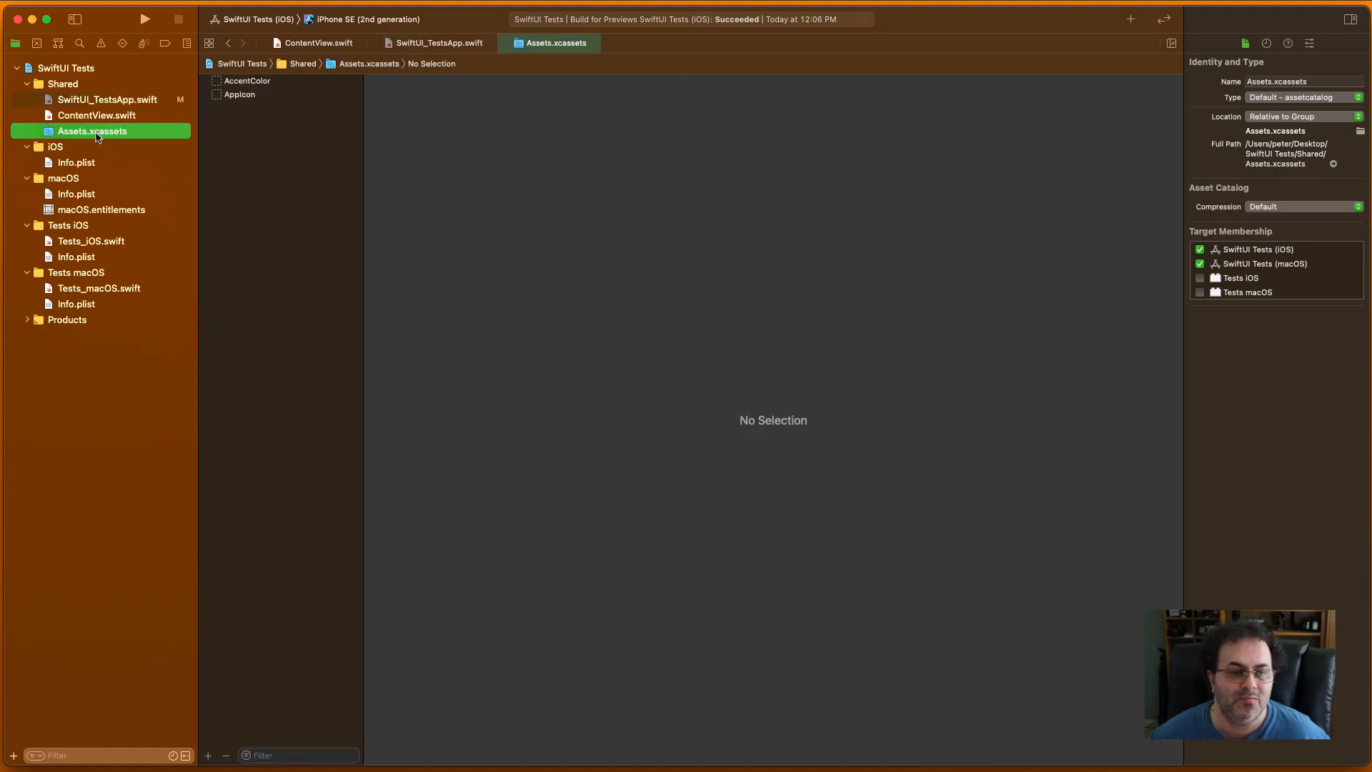
left_click(440, 43)
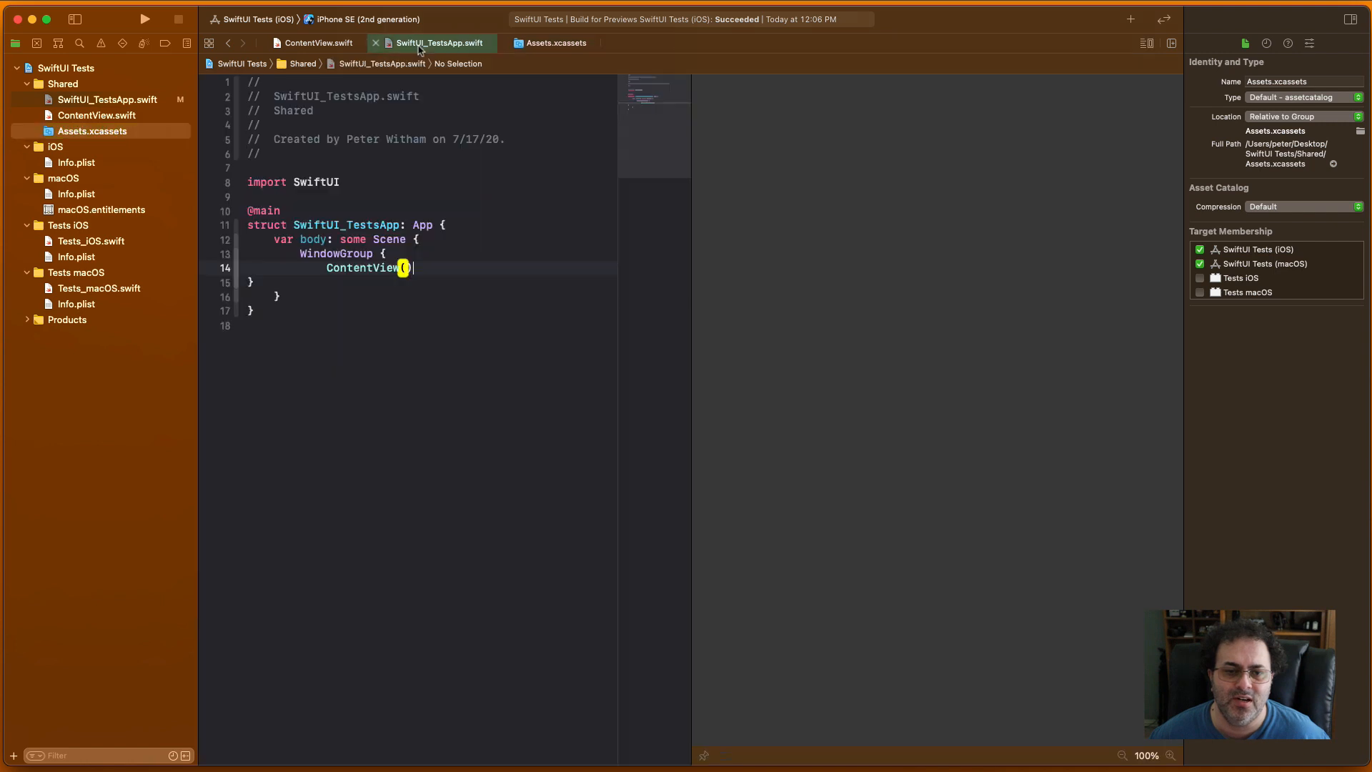
left_click(551, 43)
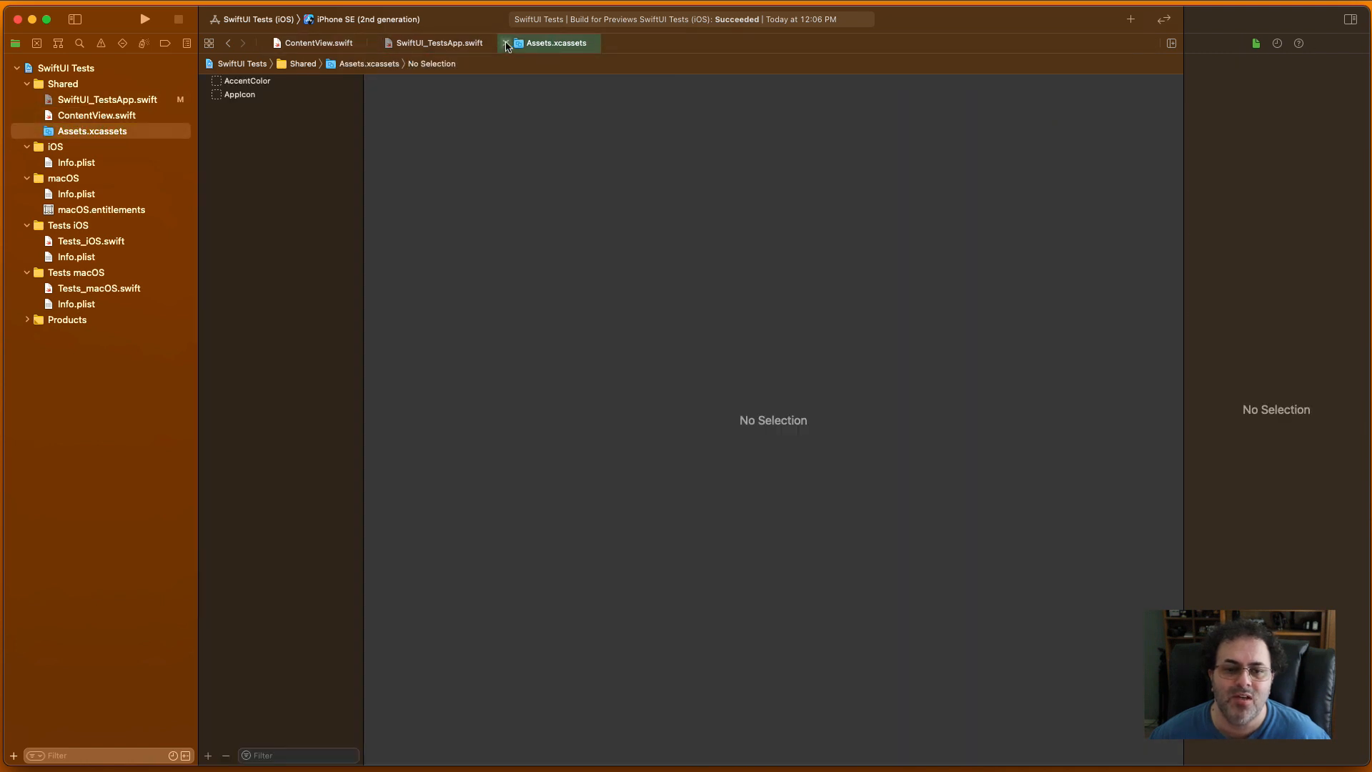
left_click(81, 114)
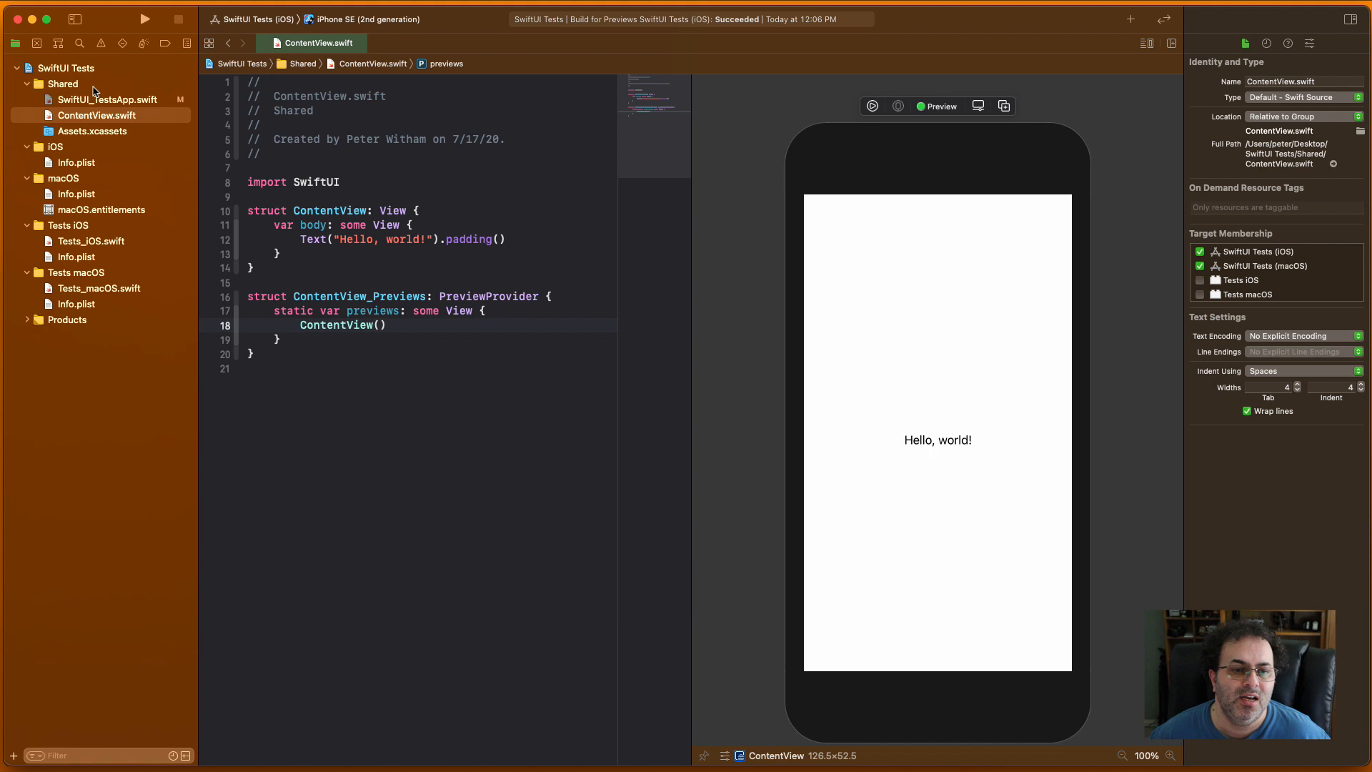
- Collapse and re-expand the Shared, iOS, macOS and Tests folders to show the multiplatform layout
left_click(23, 83)
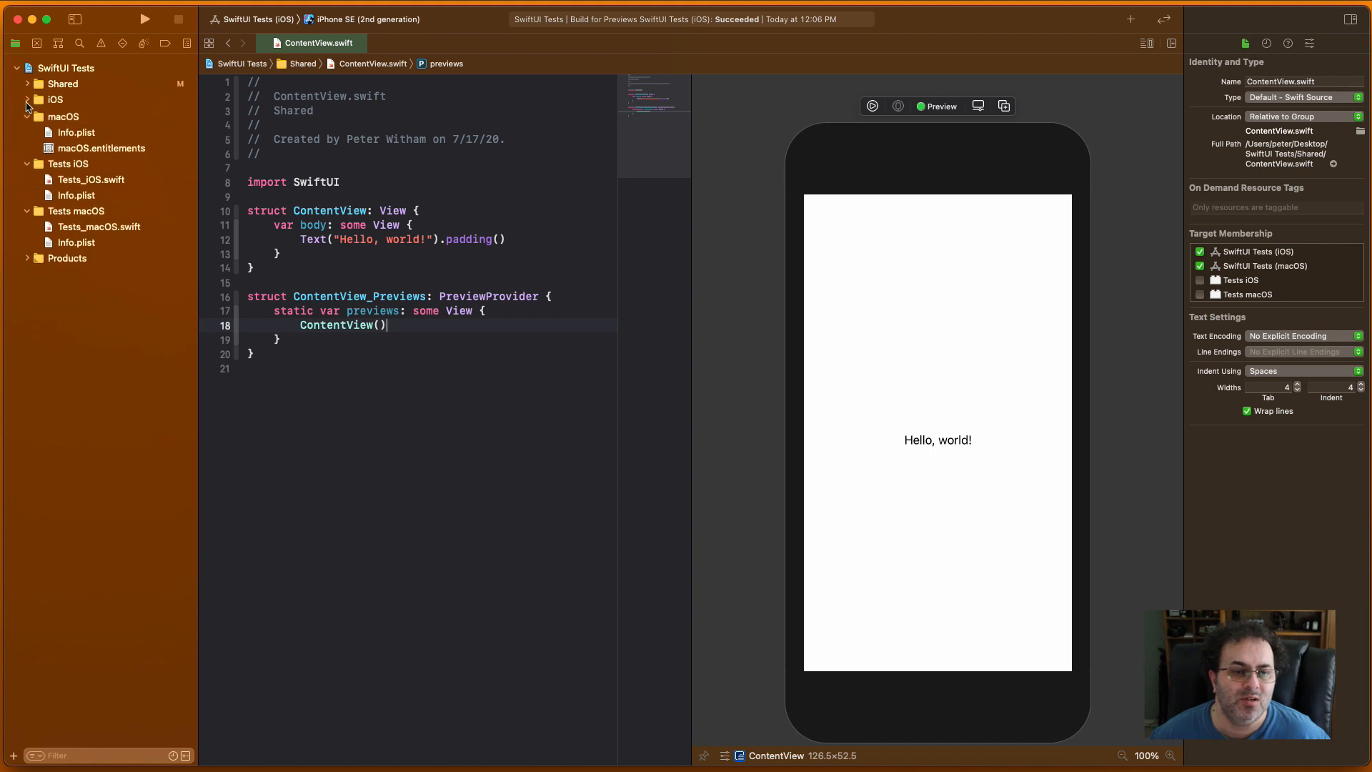
left_click(25, 117)
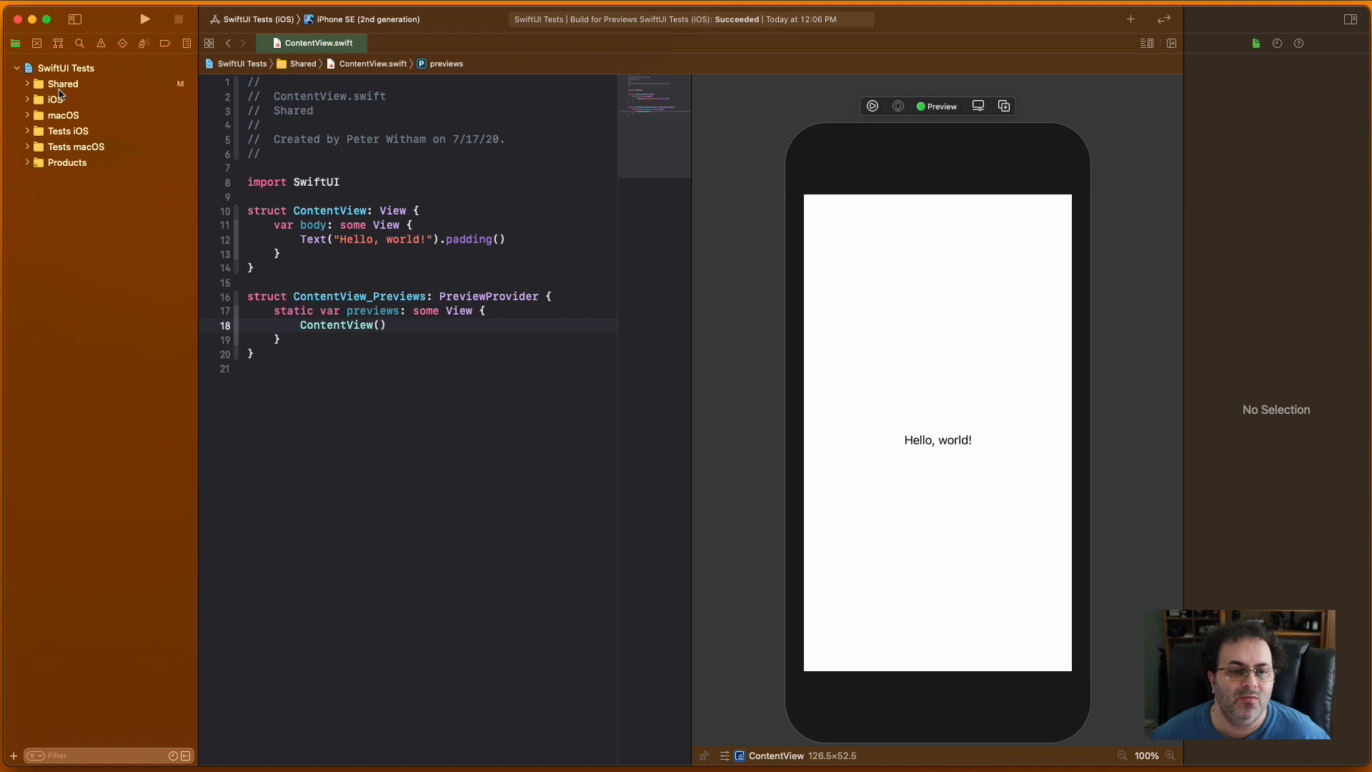
mouse_move(70, 89)
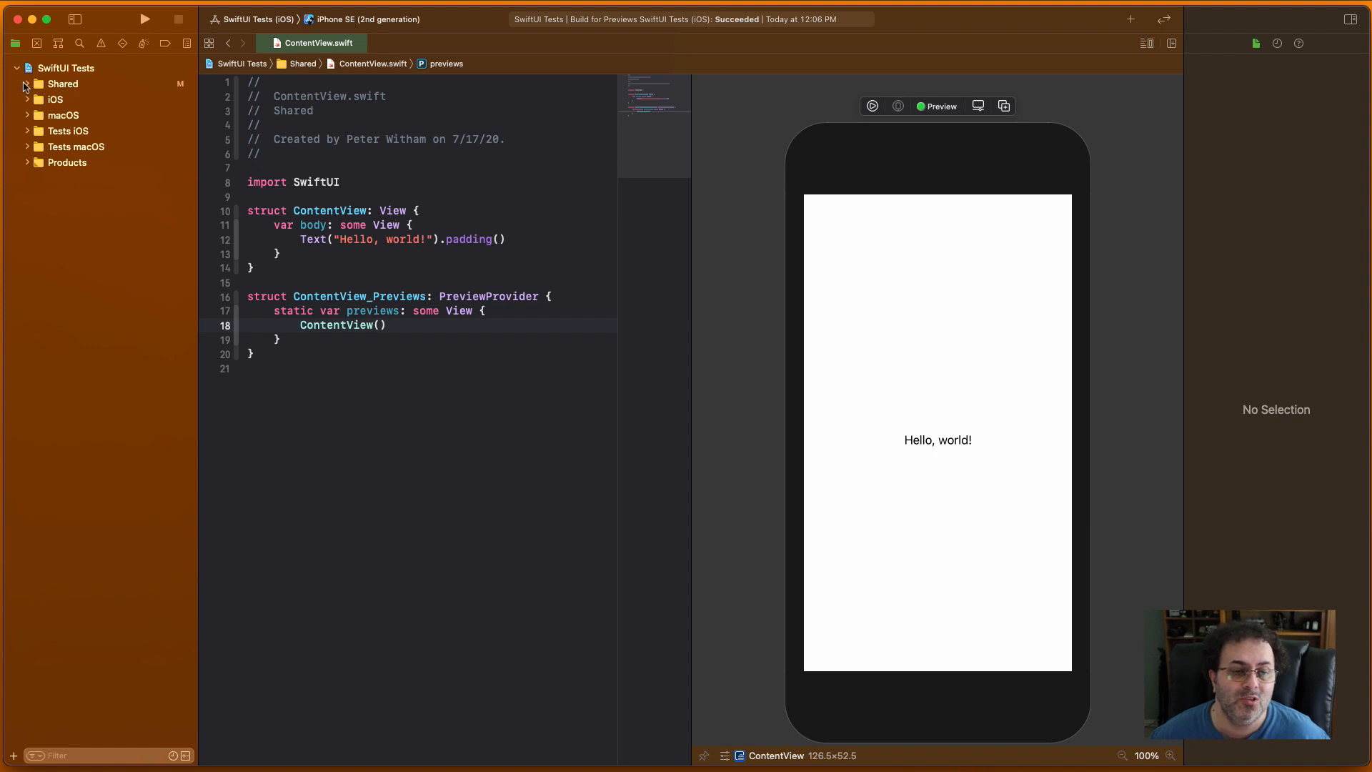
left_click(26, 83)
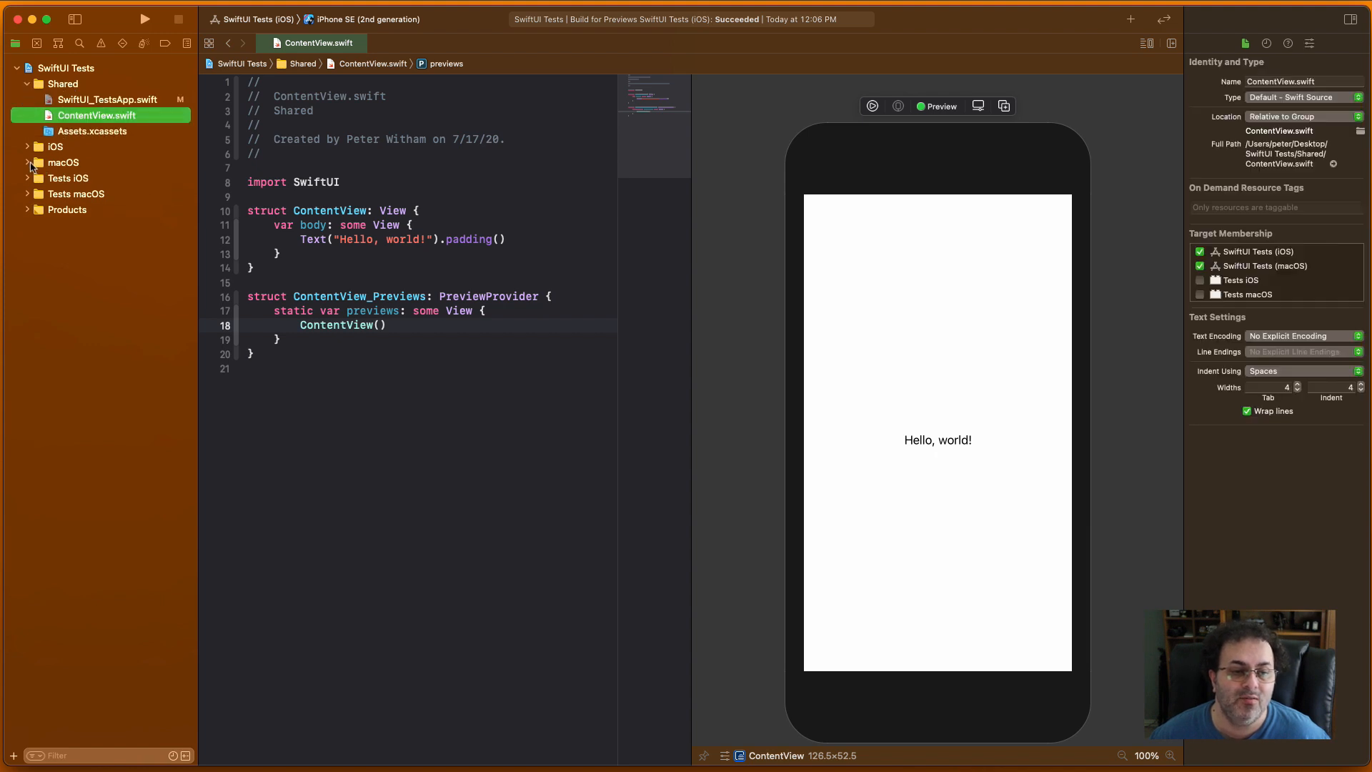
left_click(27, 145)
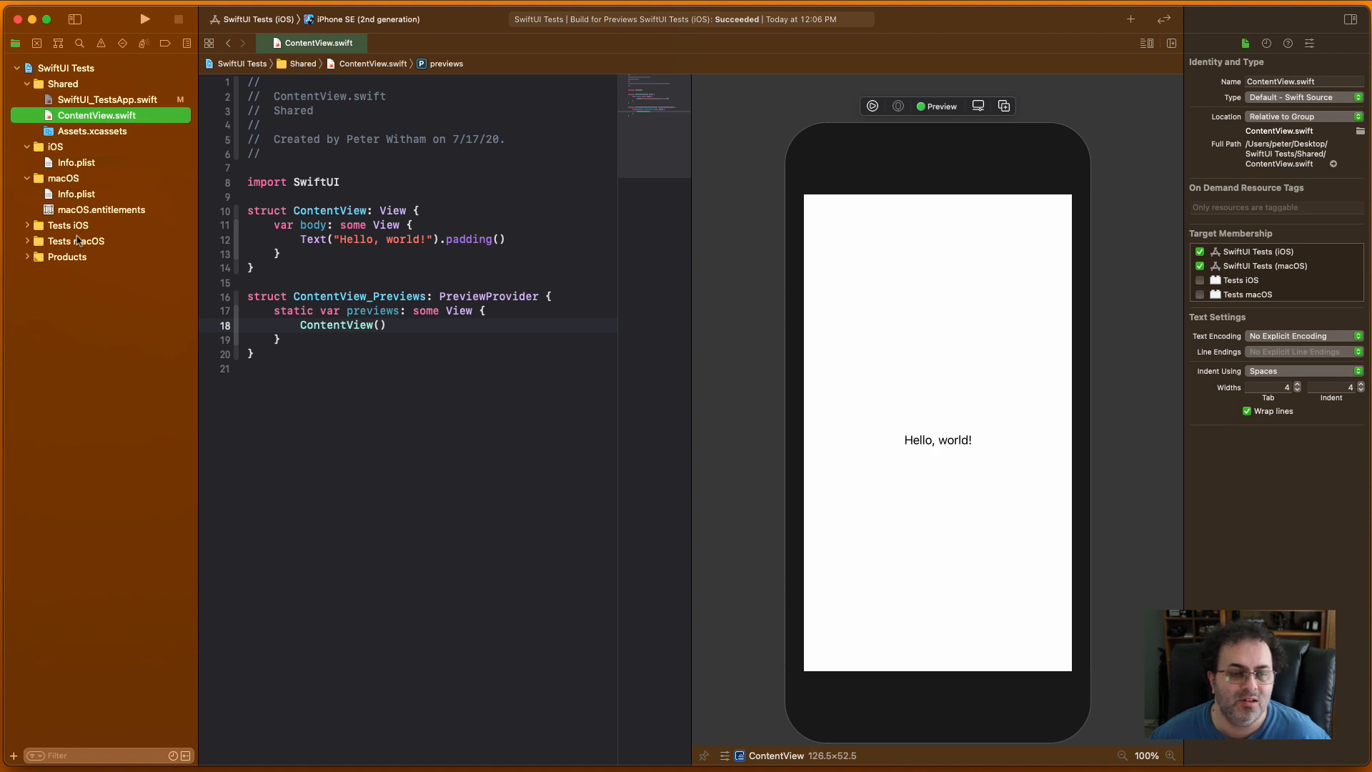
left_click(26, 240)
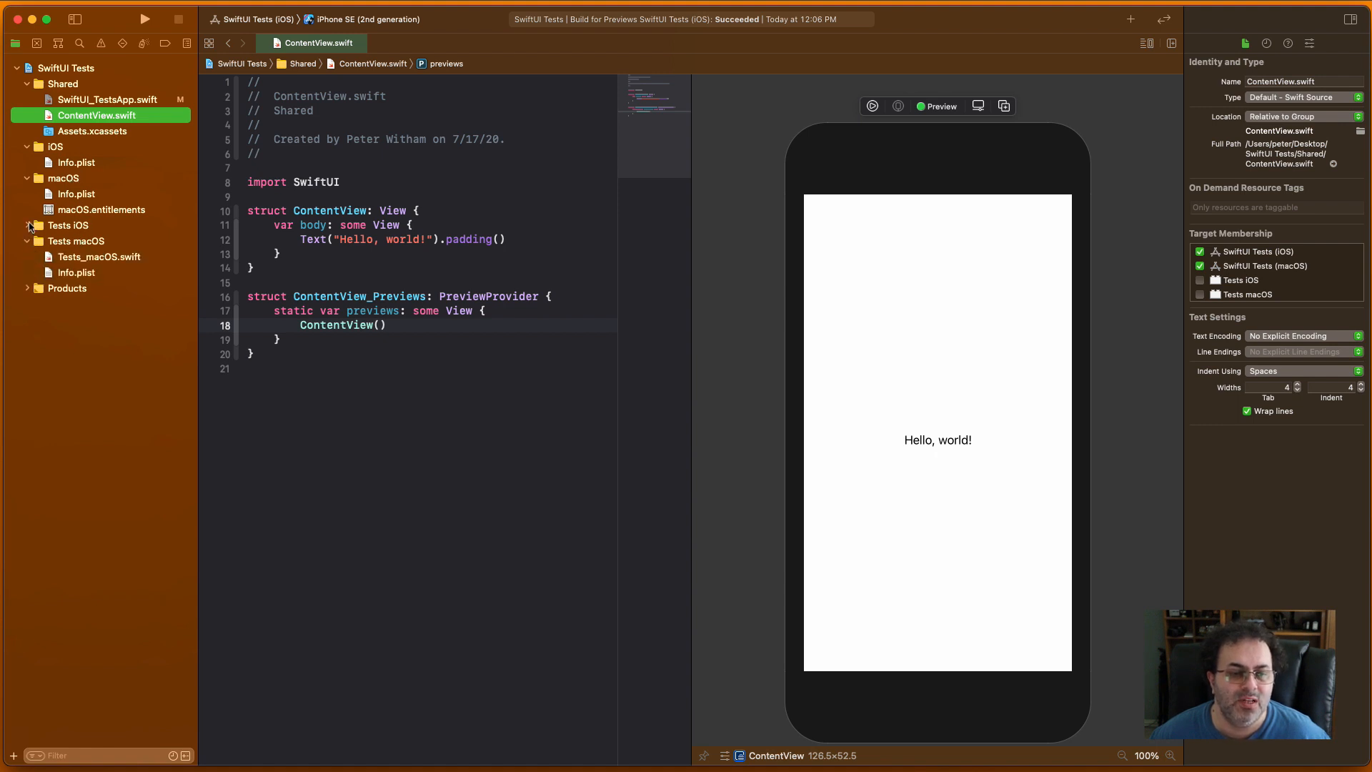
left_click(28, 226)
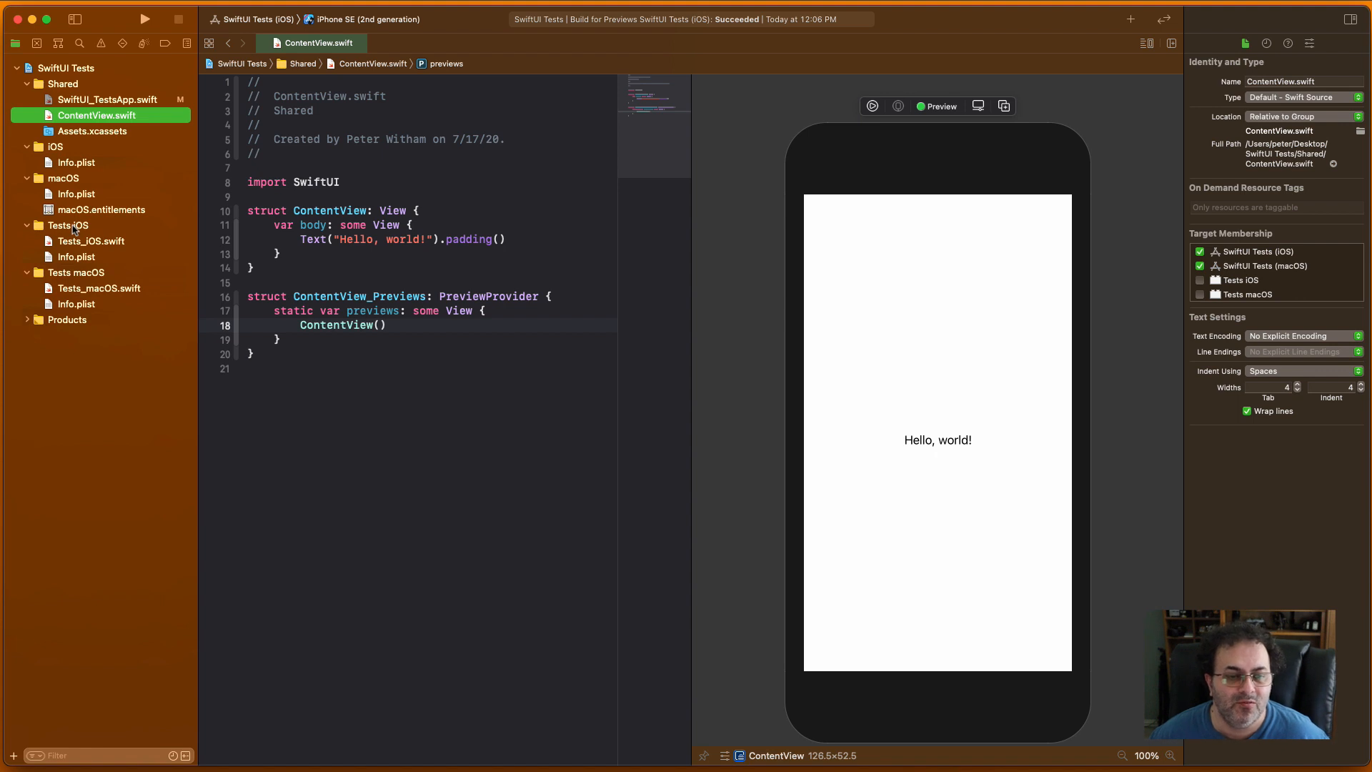
mouse_move(87, 303)
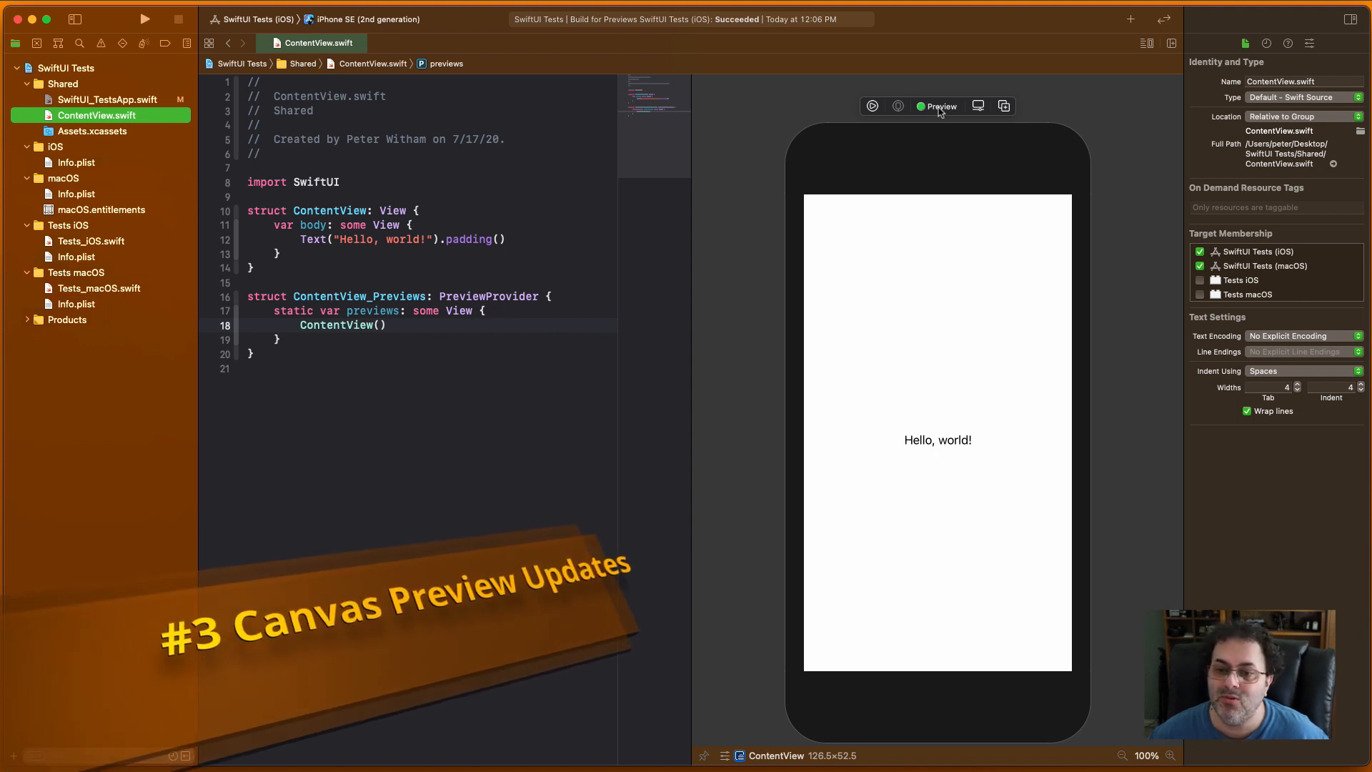
- Select the ContentView preview on the canvas and show its preview settings inspector
left_click(338, 326)
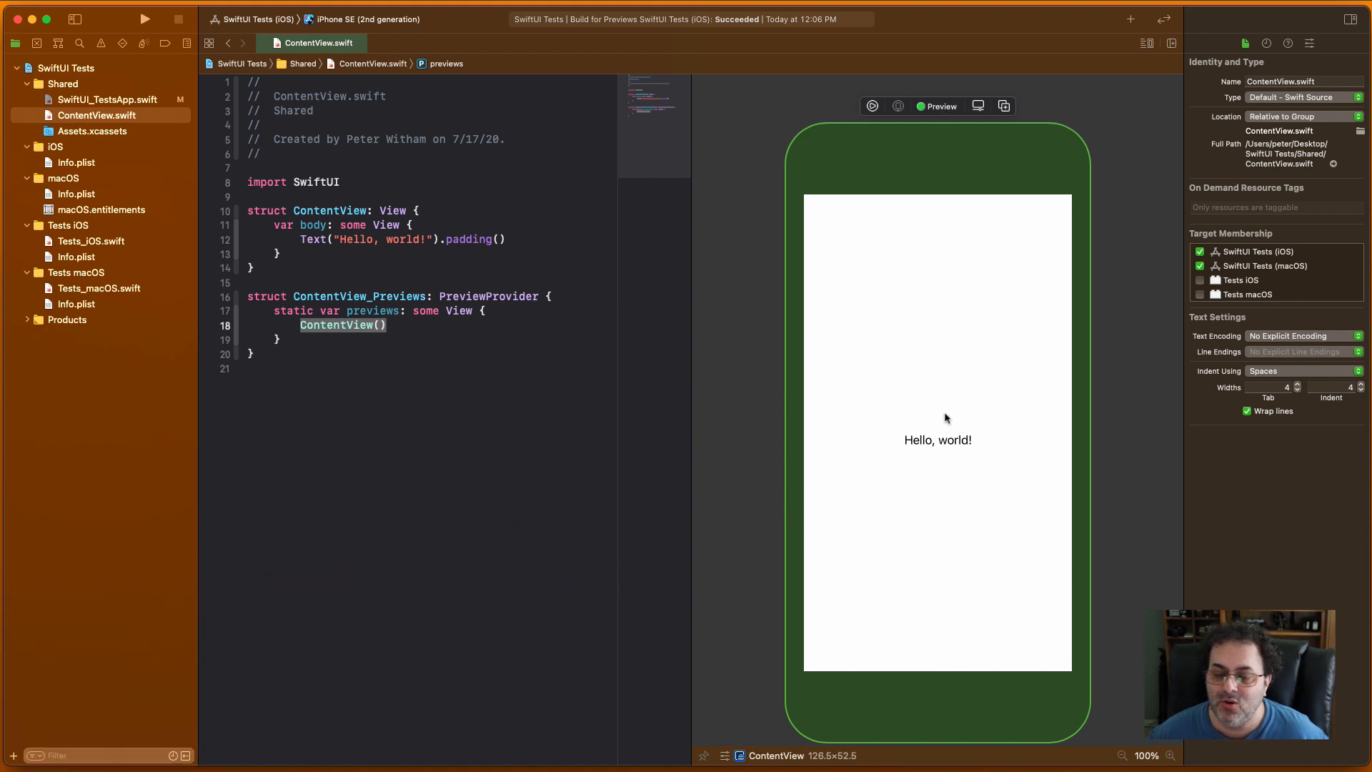
mouse_move(922, 444)
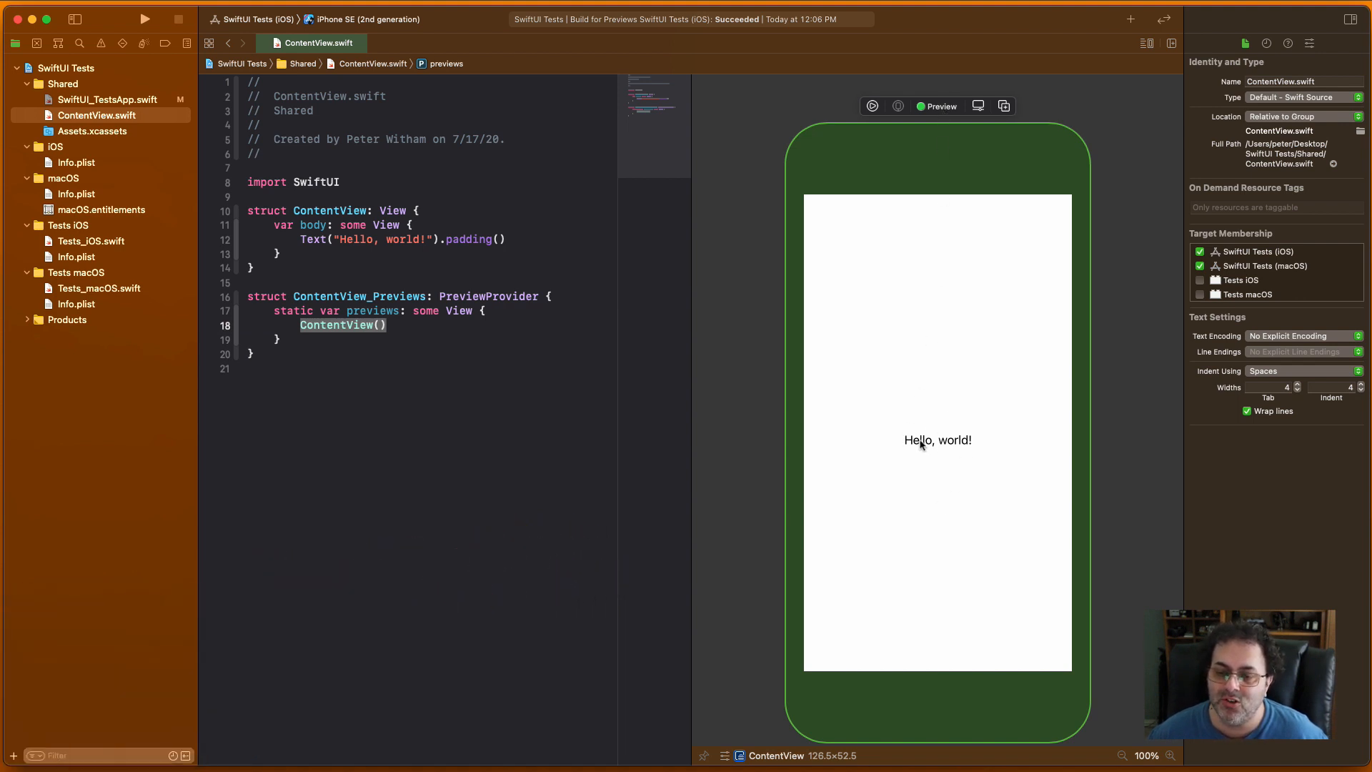
mouse_move(973, 140)
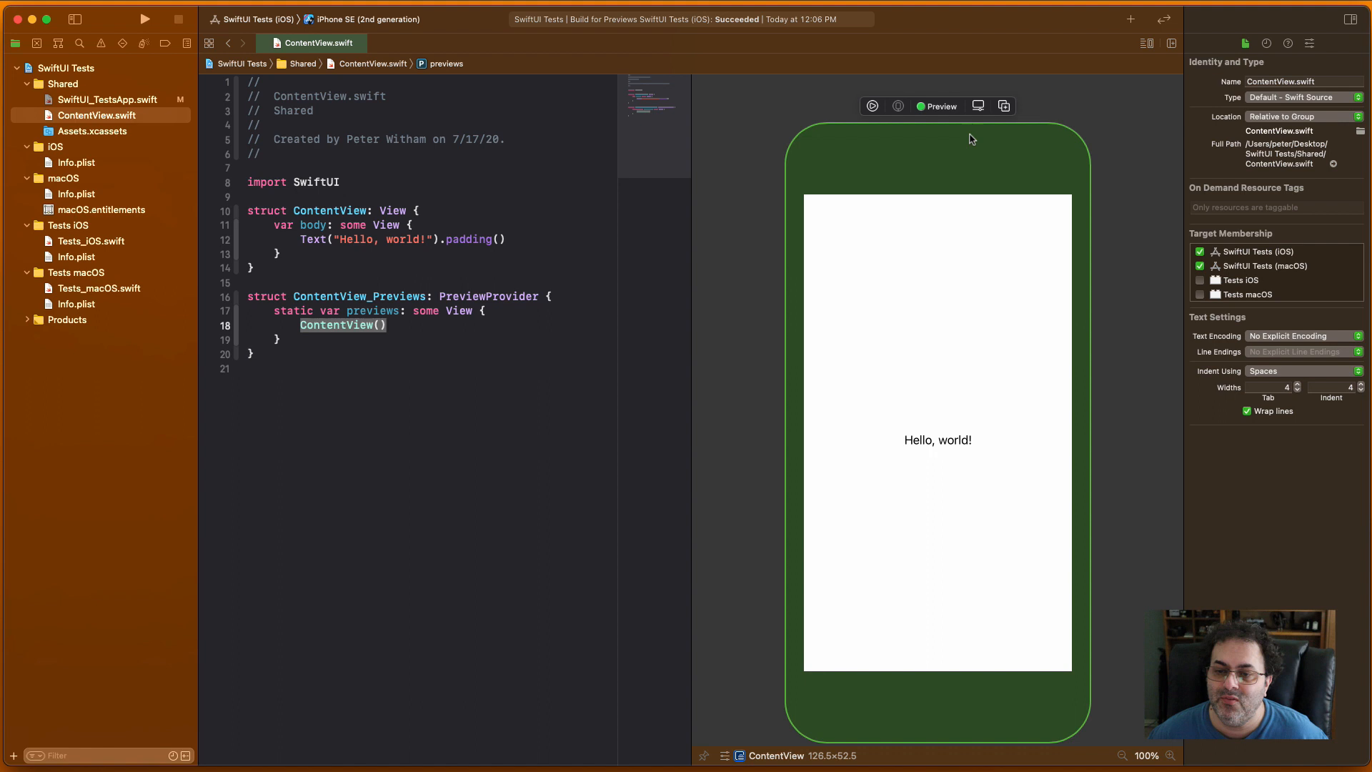
mouse_move(955, 156)
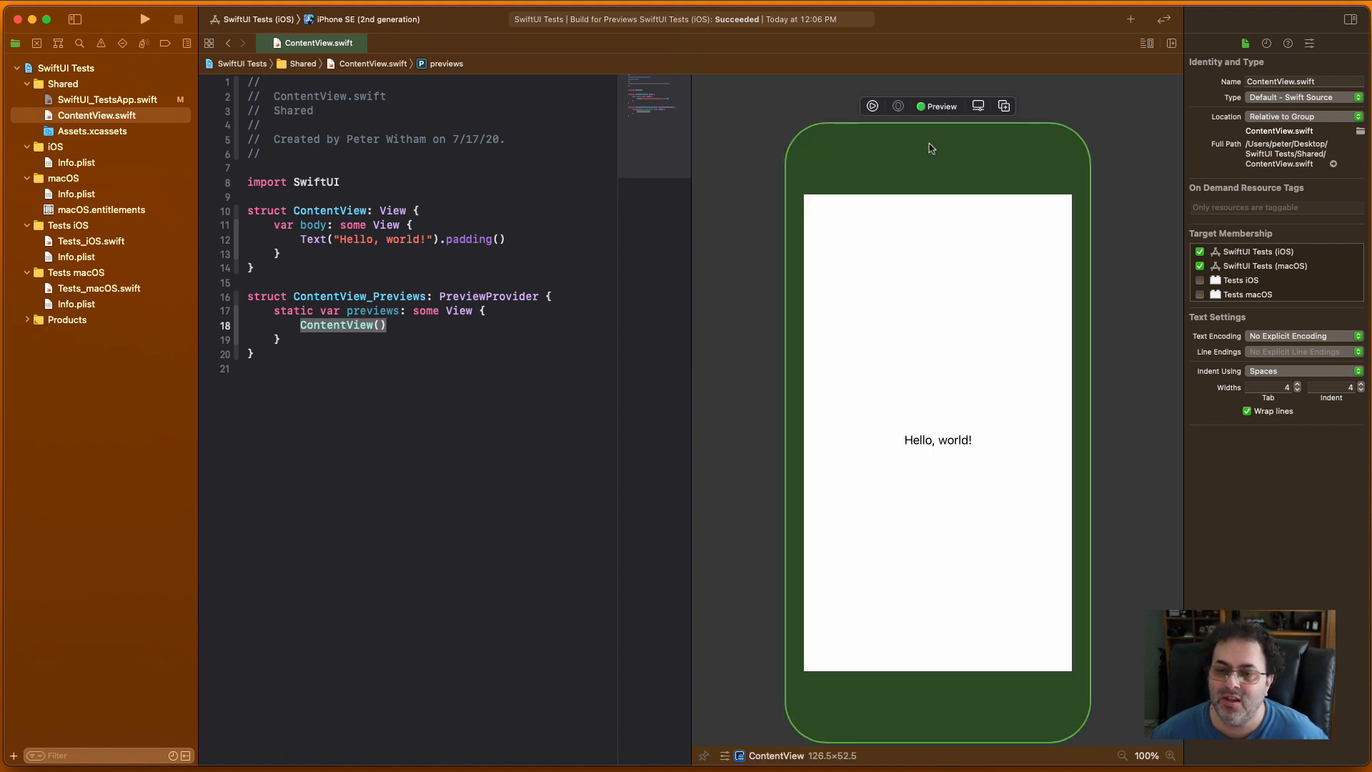
mouse_move(978, 107)
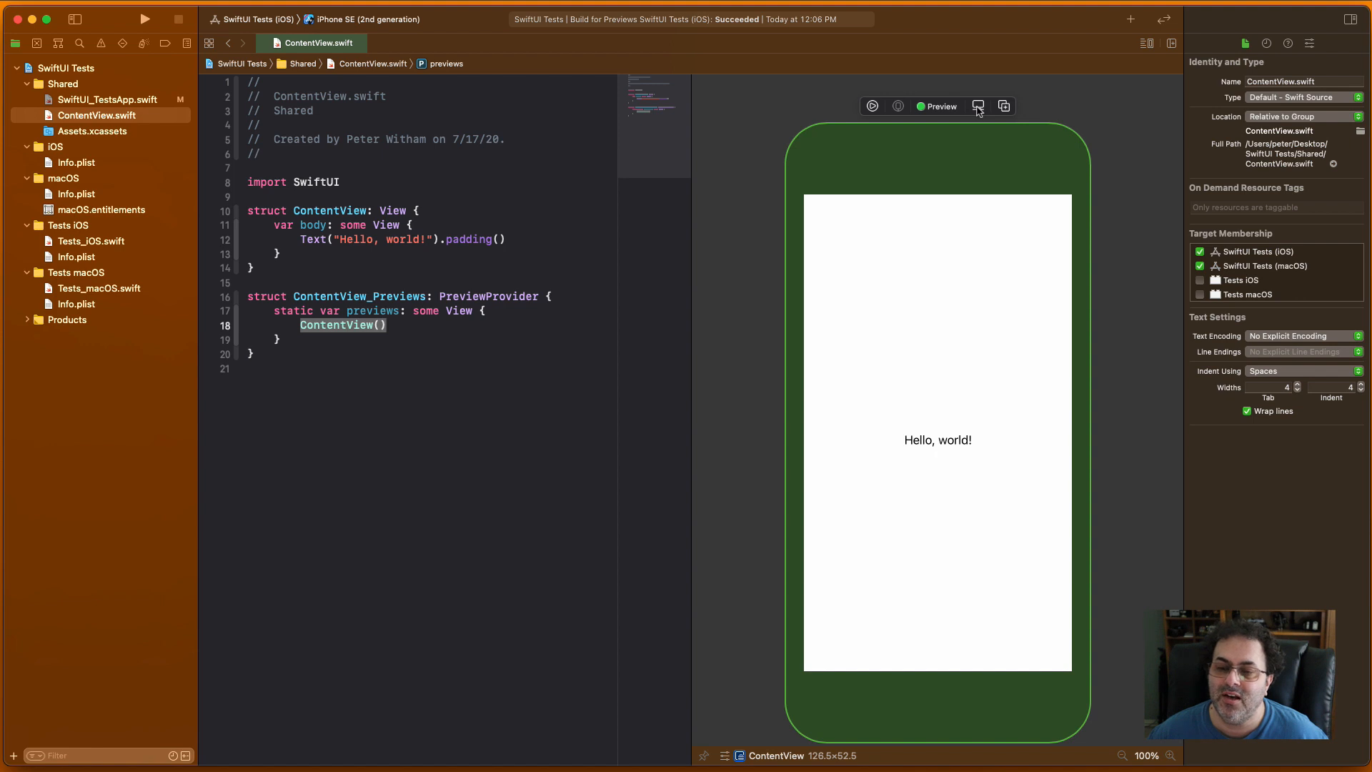
left_click(978, 106)
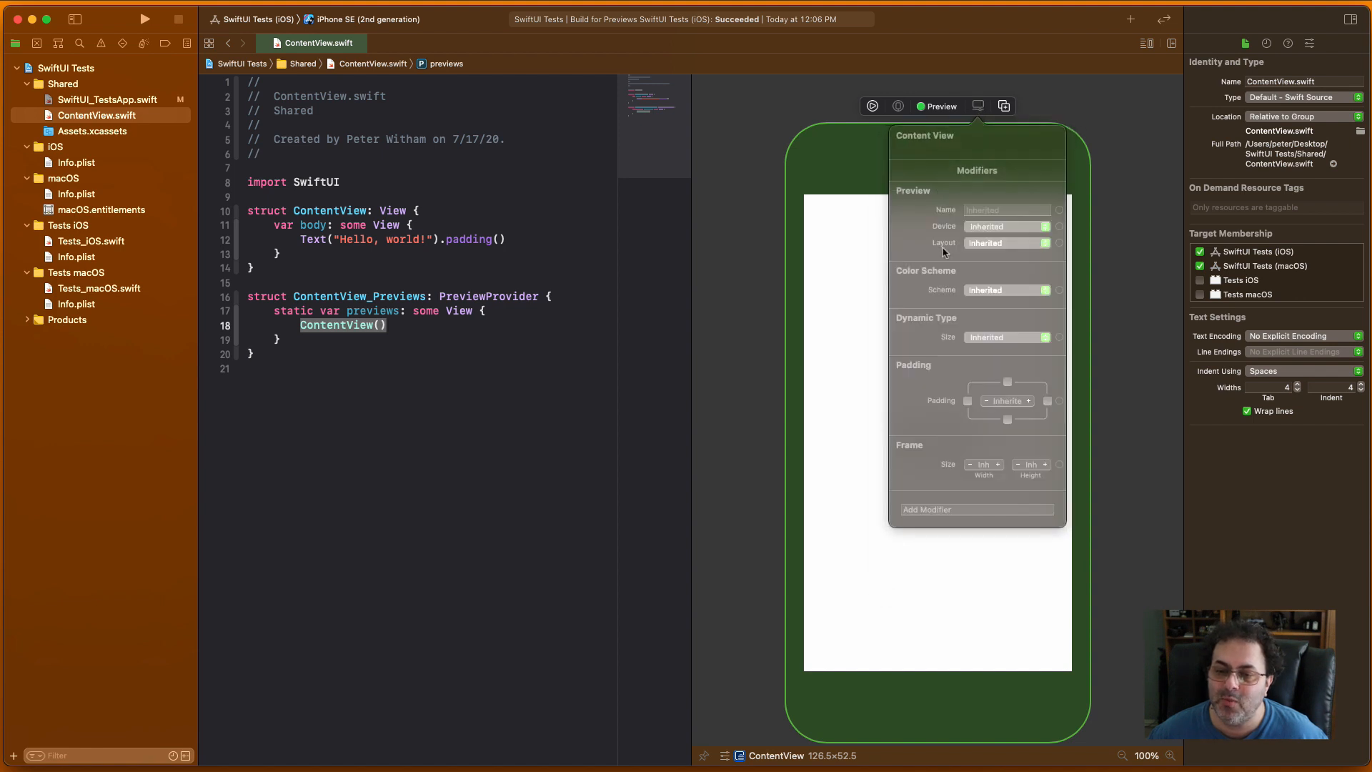
mouse_move(964, 401)
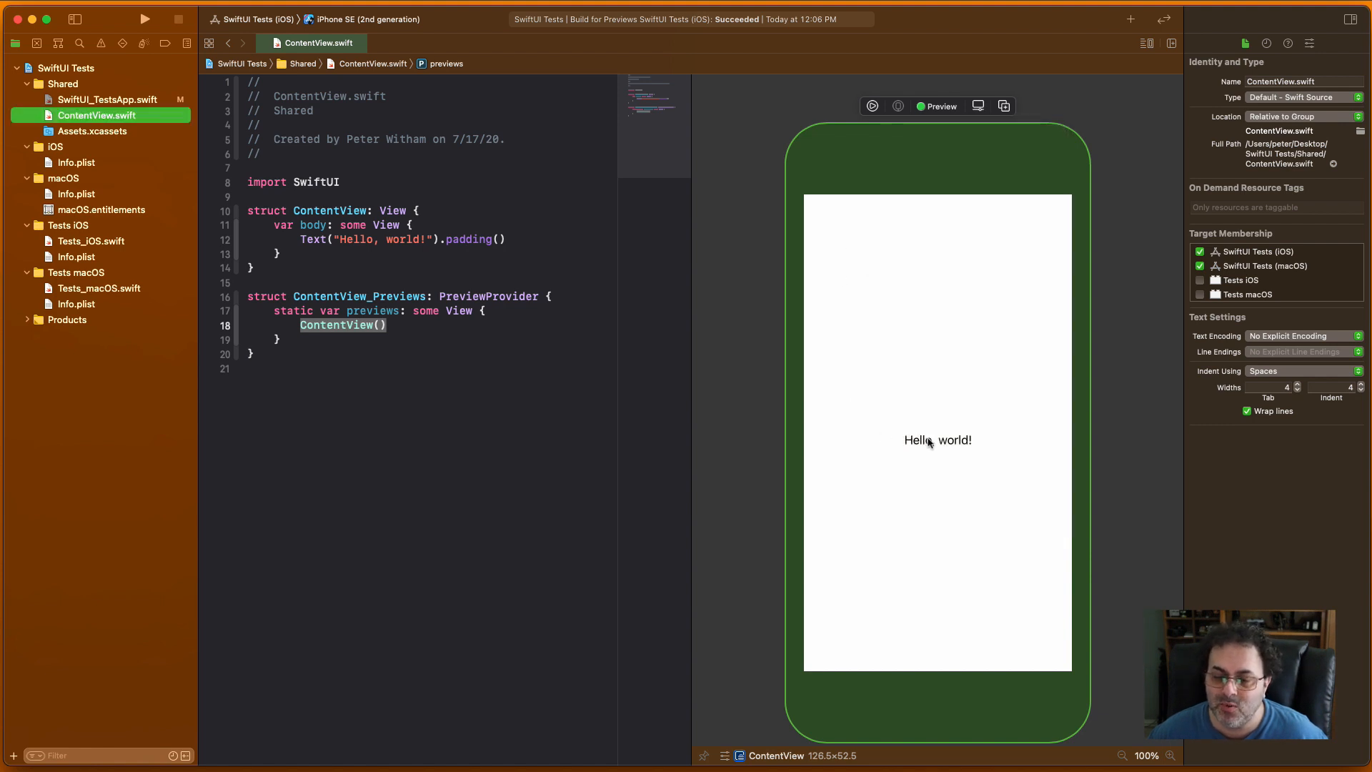
left_click(937, 440)
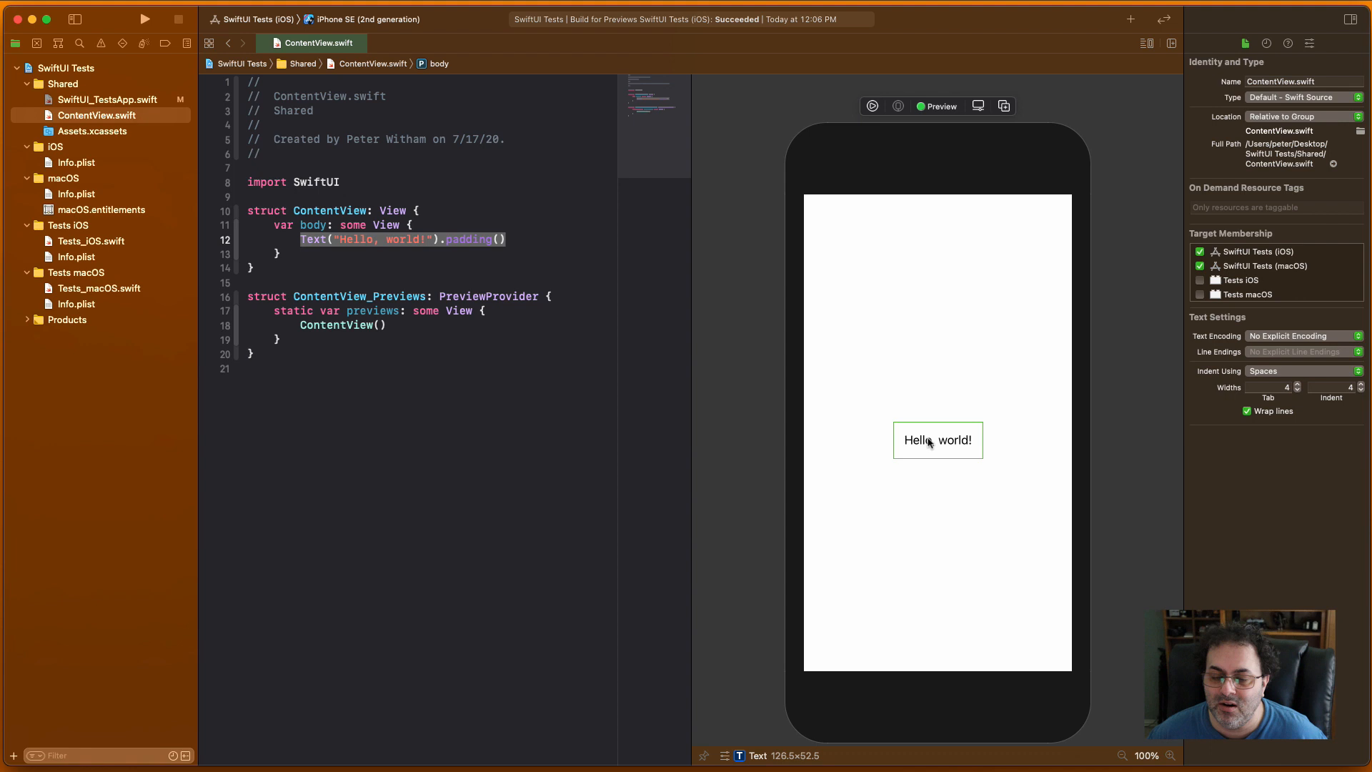
mouse_move(917, 444)
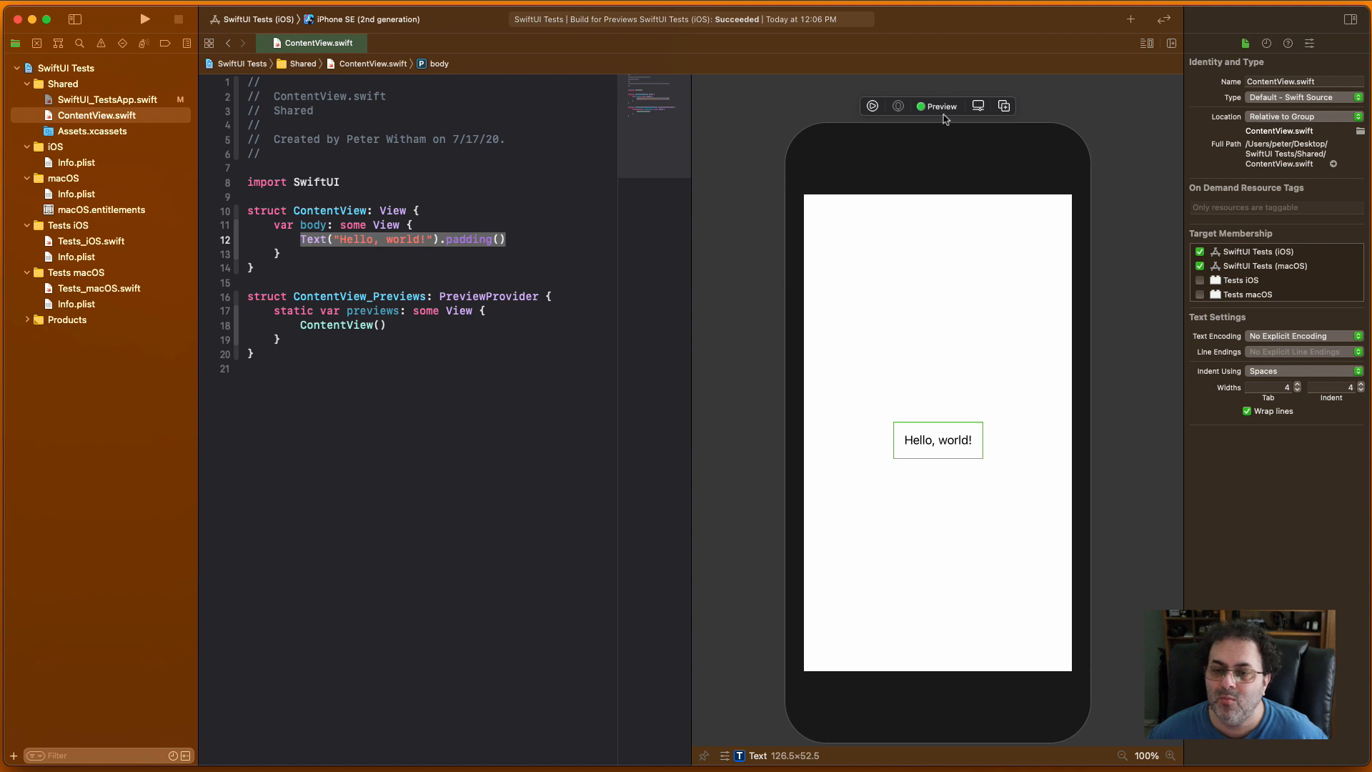
left_click(978, 106)
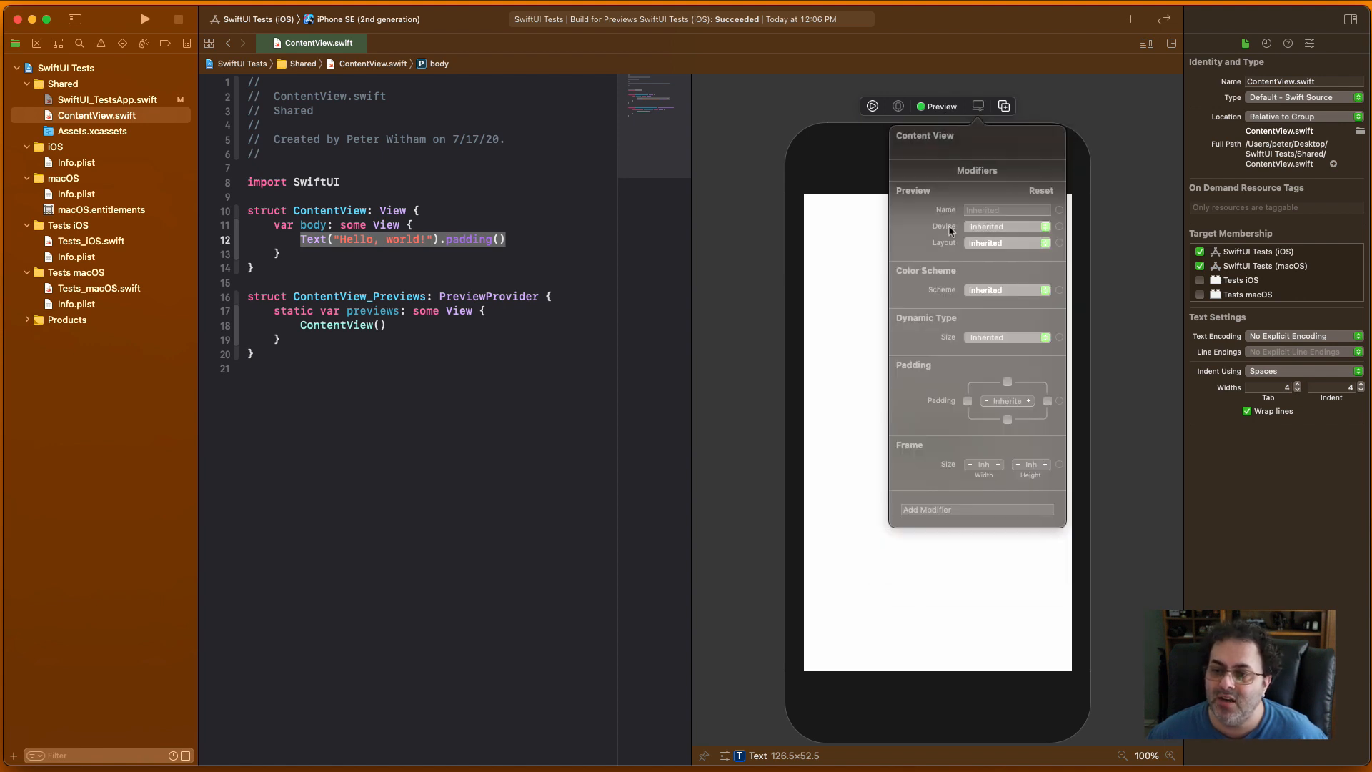
mouse_move(1226, 48)
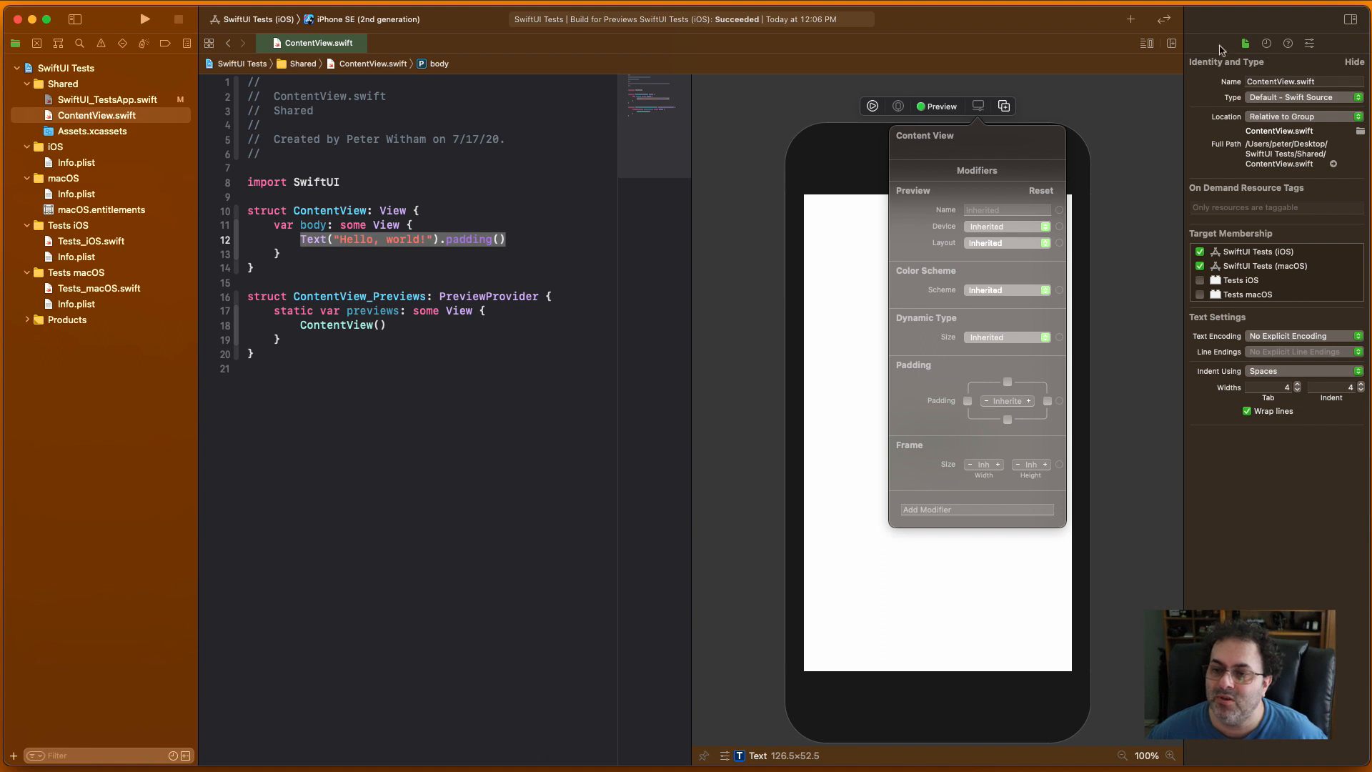
left_click(1265, 43)
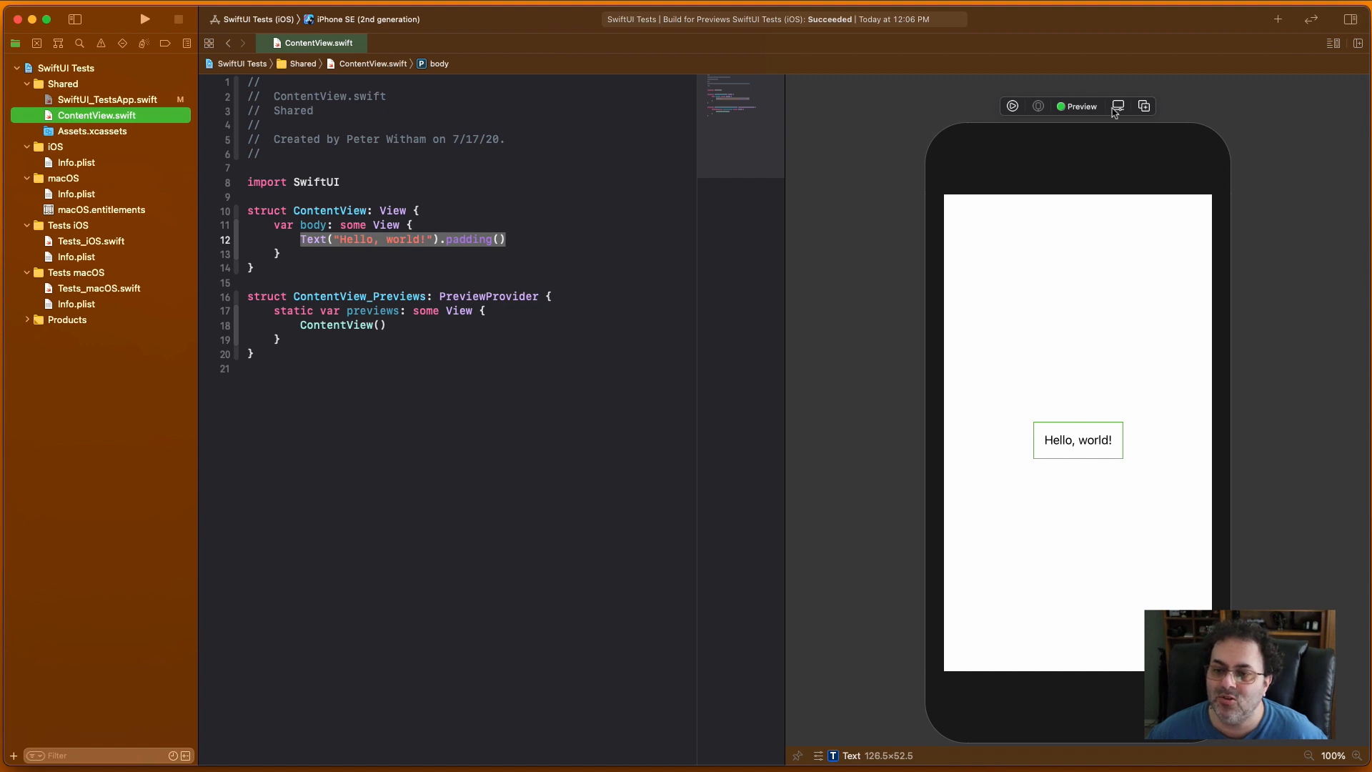
left_click(1117, 106)
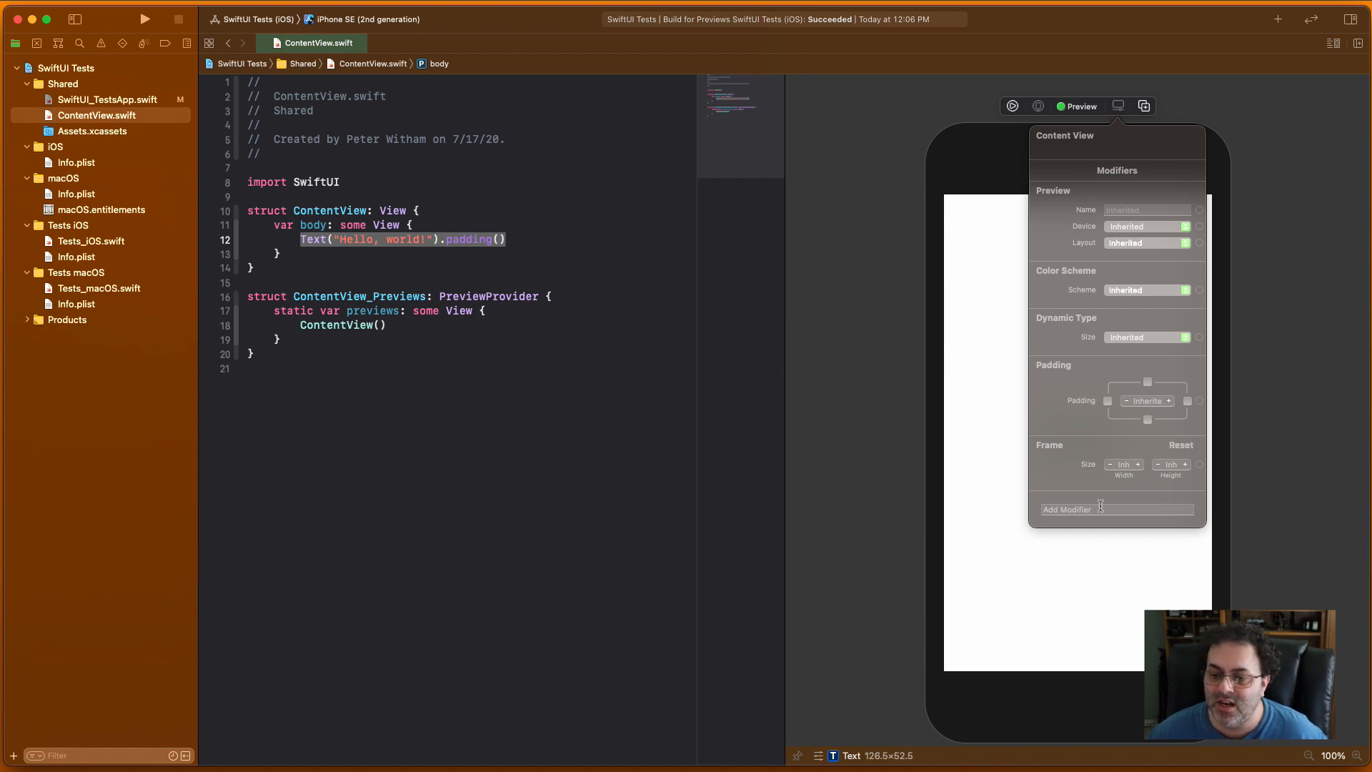
left_click(1102, 509)
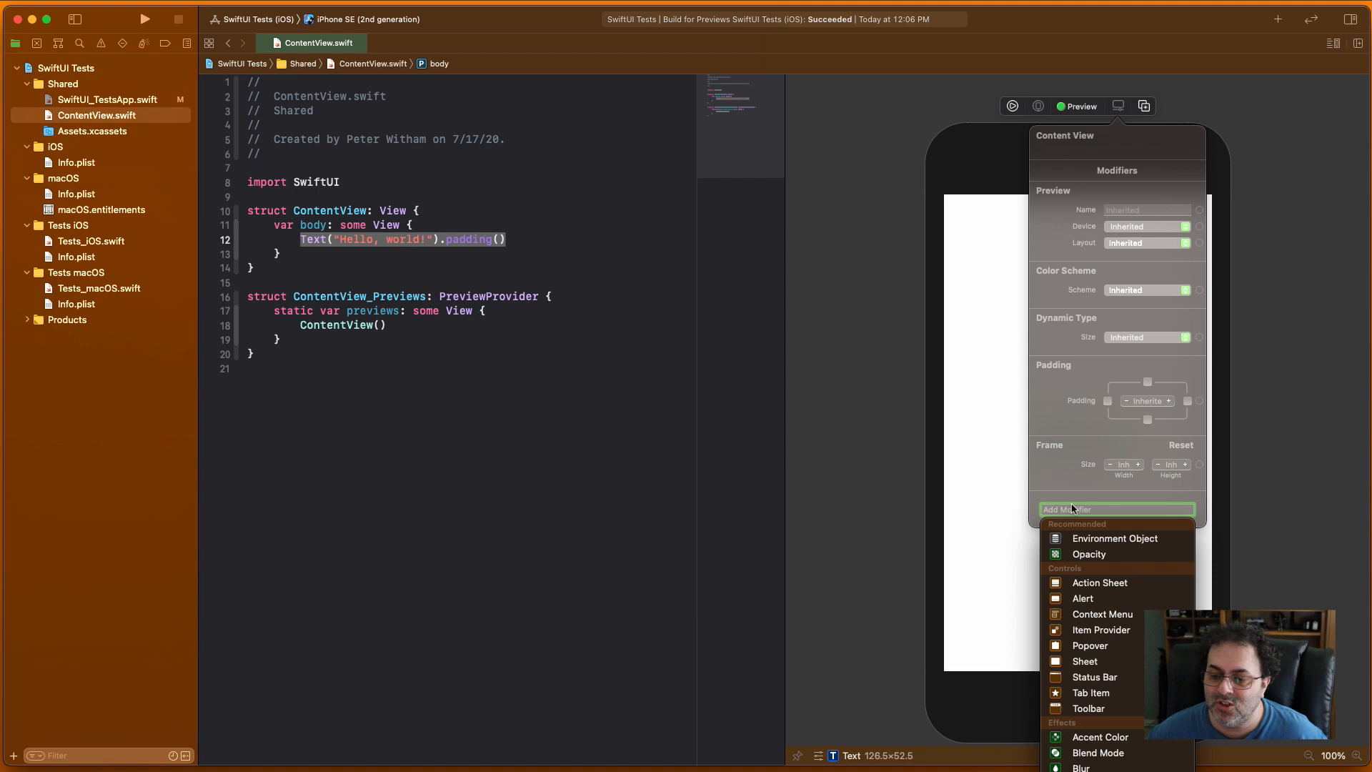
mouse_move(1015, 329)
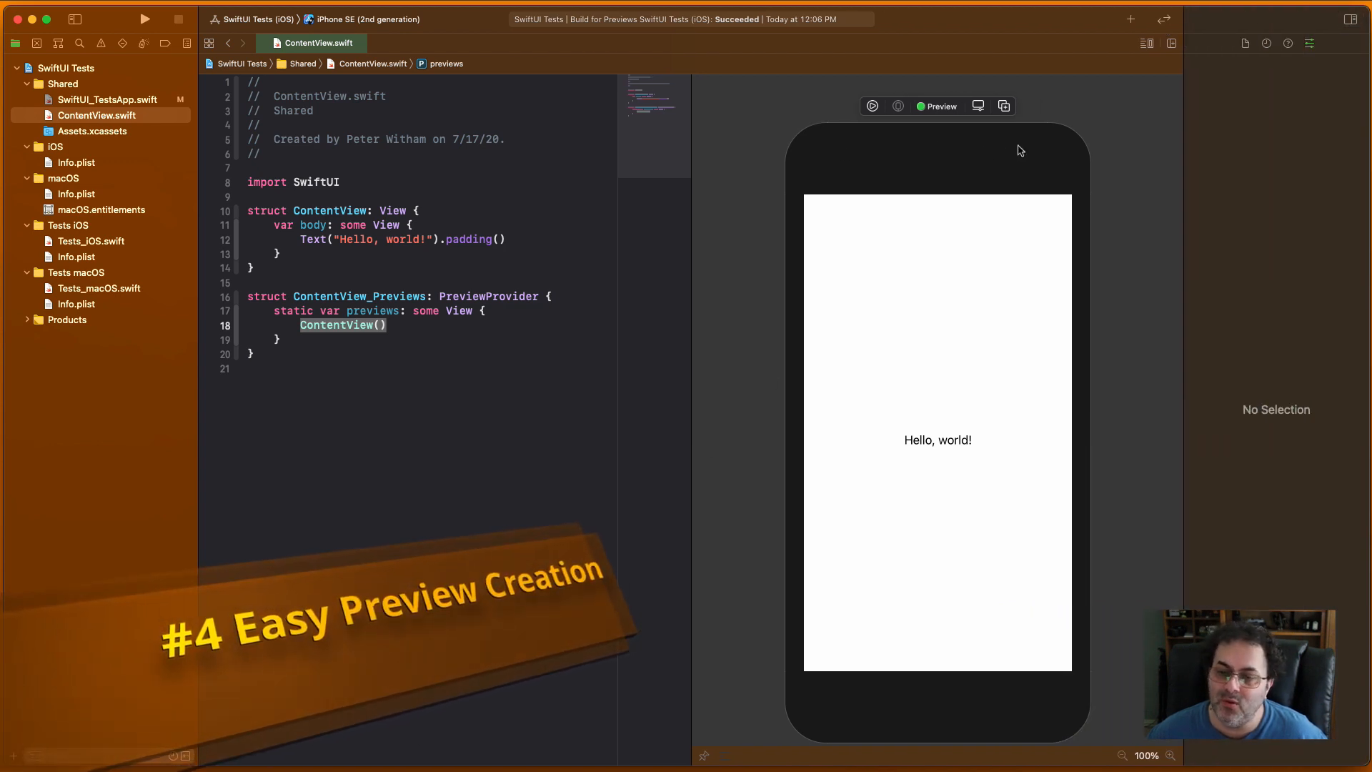
mouse_move(1003, 106)
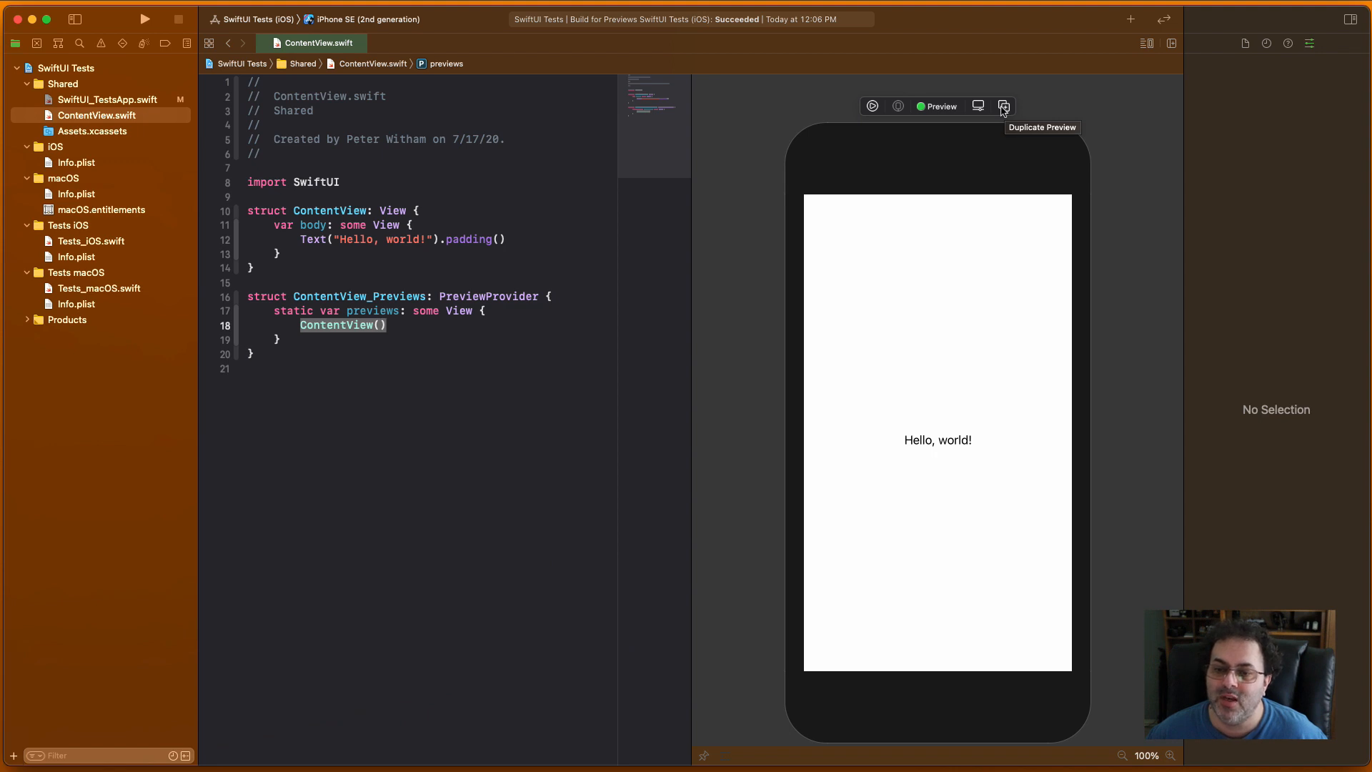
- Duplicate the ContentView preview so two ContentView() sit in a Group, and scroll to see both
left_click(1004, 106)
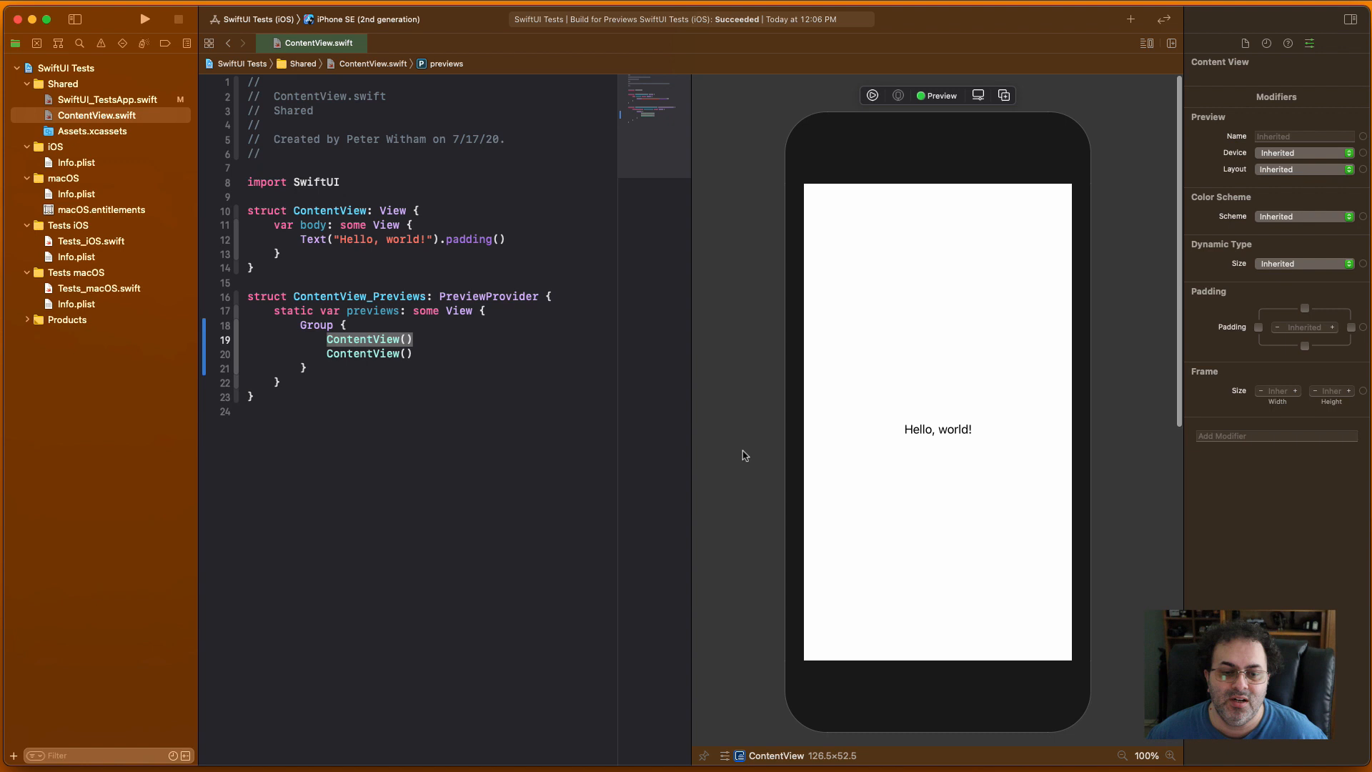
scroll("down", 3)
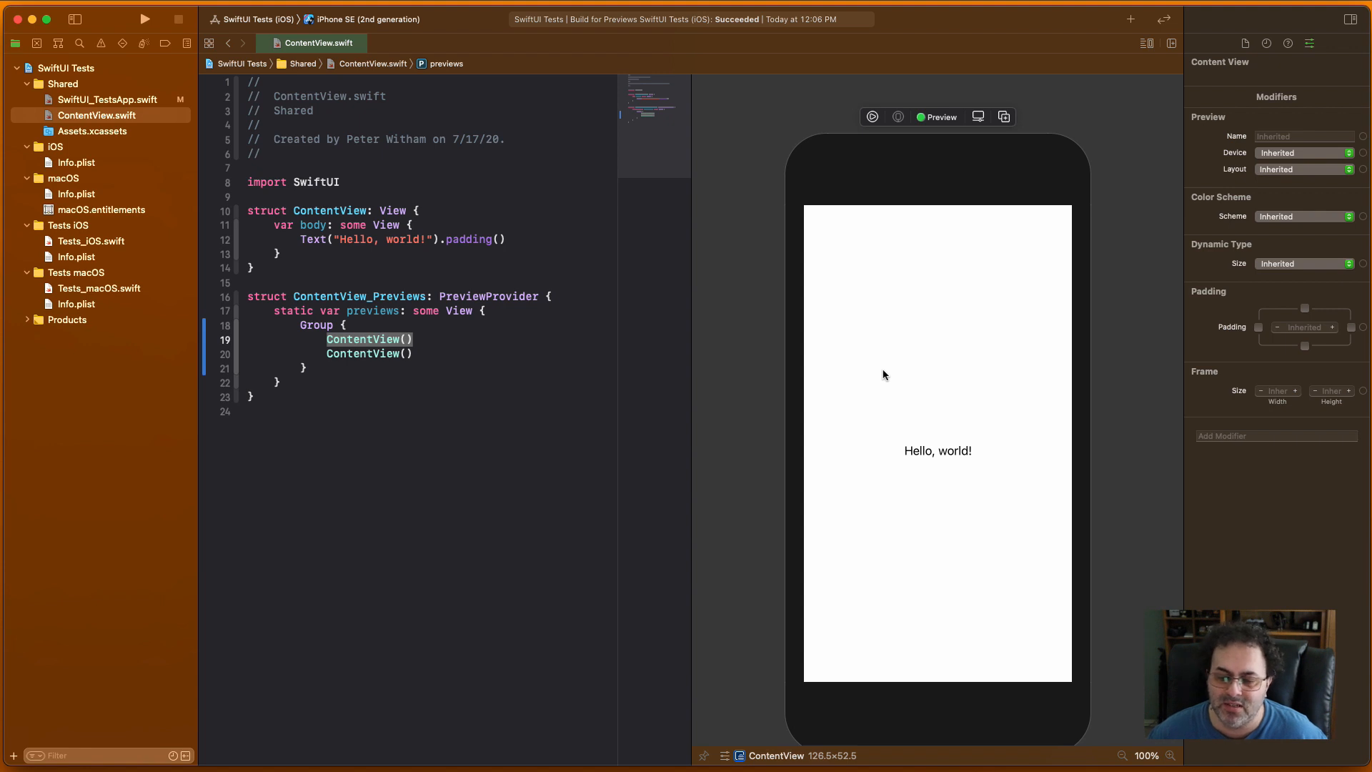
scroll("down", 3)
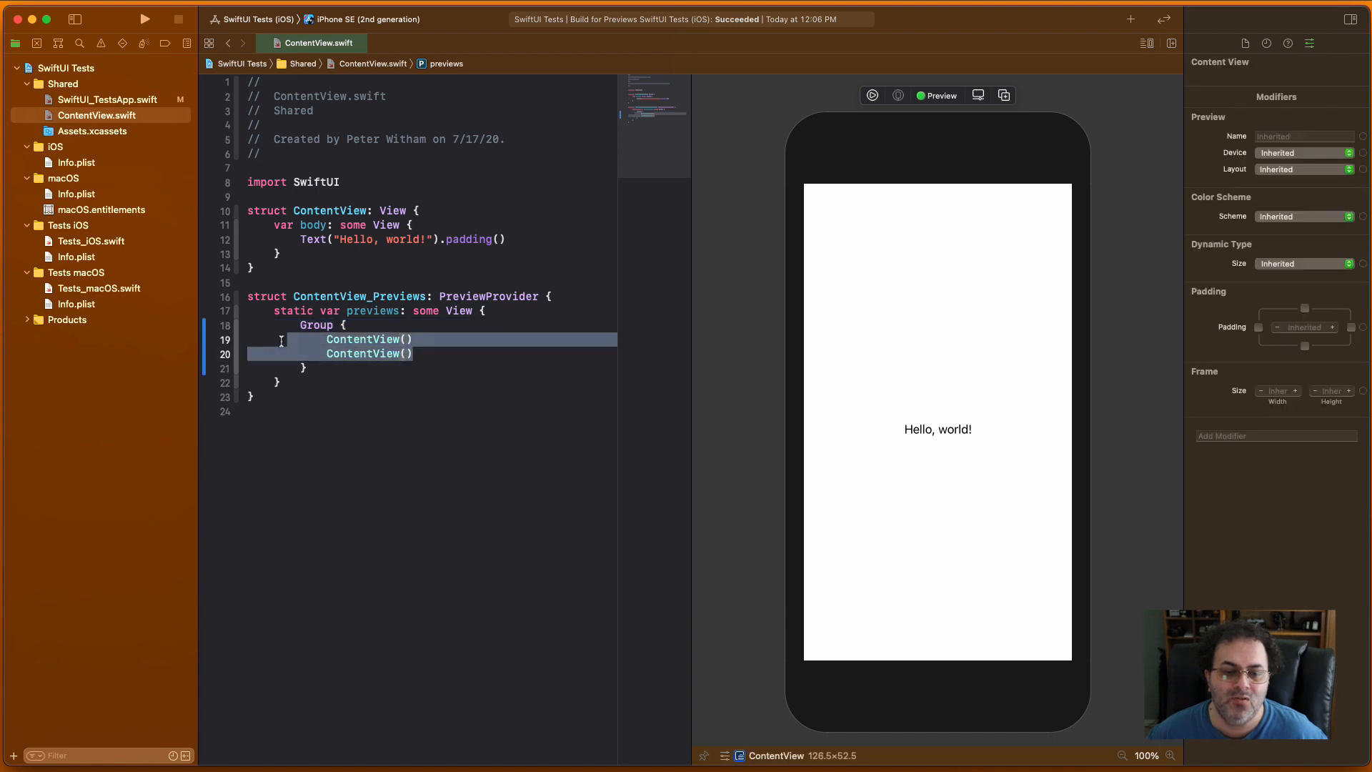
left_click(418, 354)
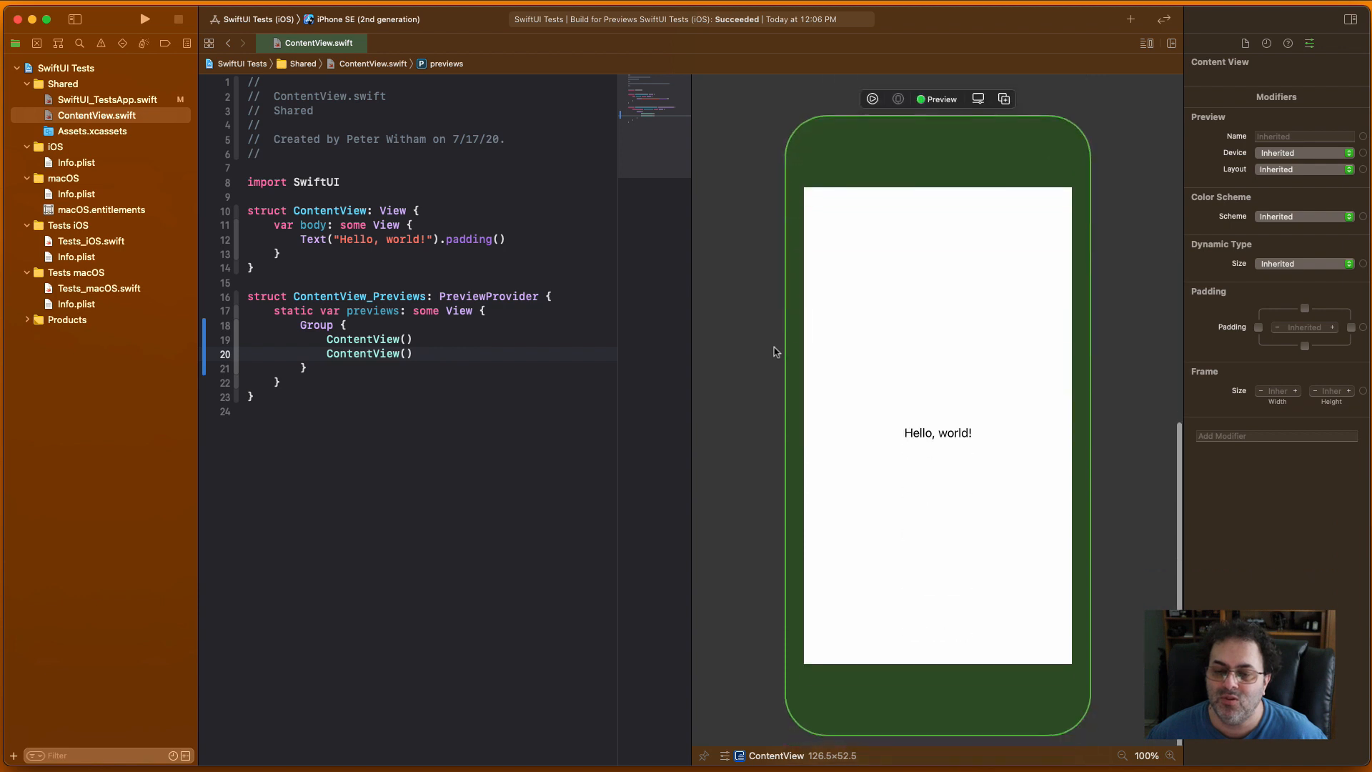
scroll("down", 3)
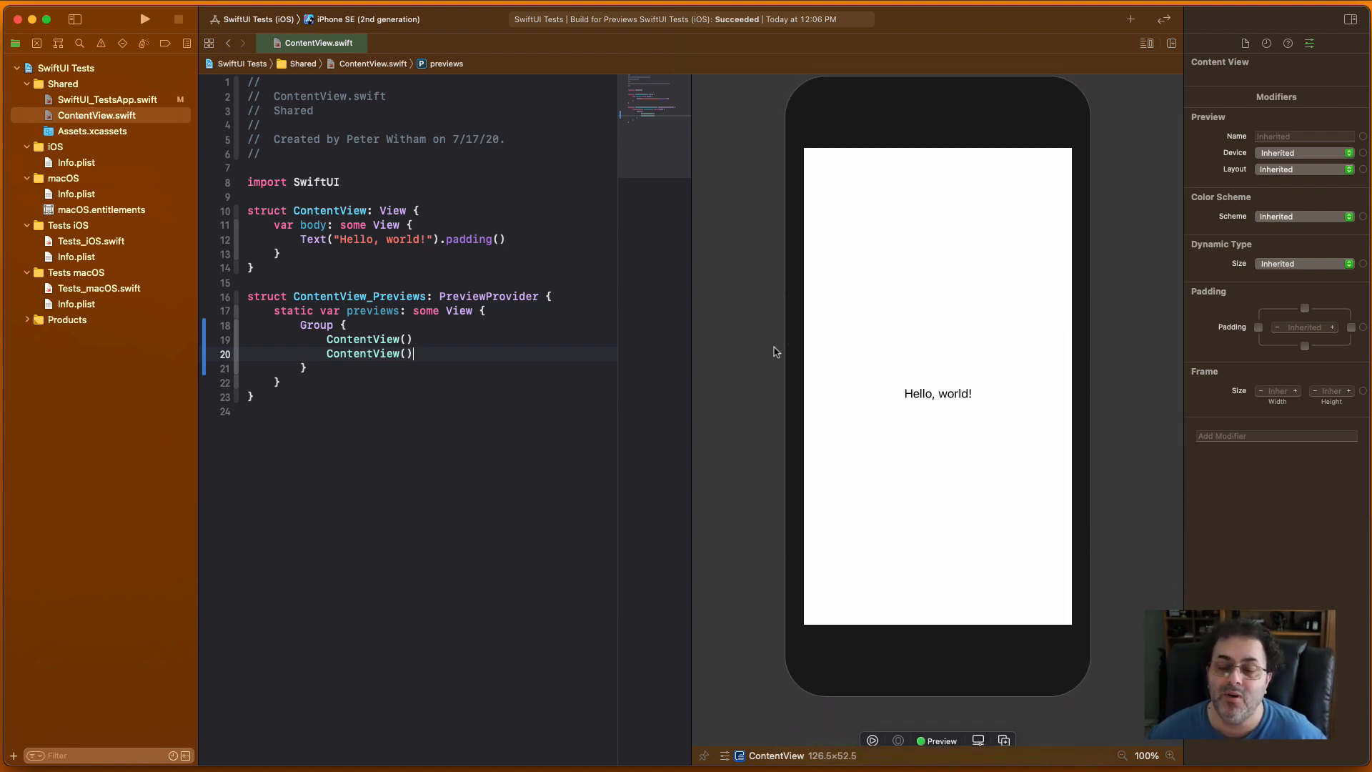
mouse_move(715, 336)
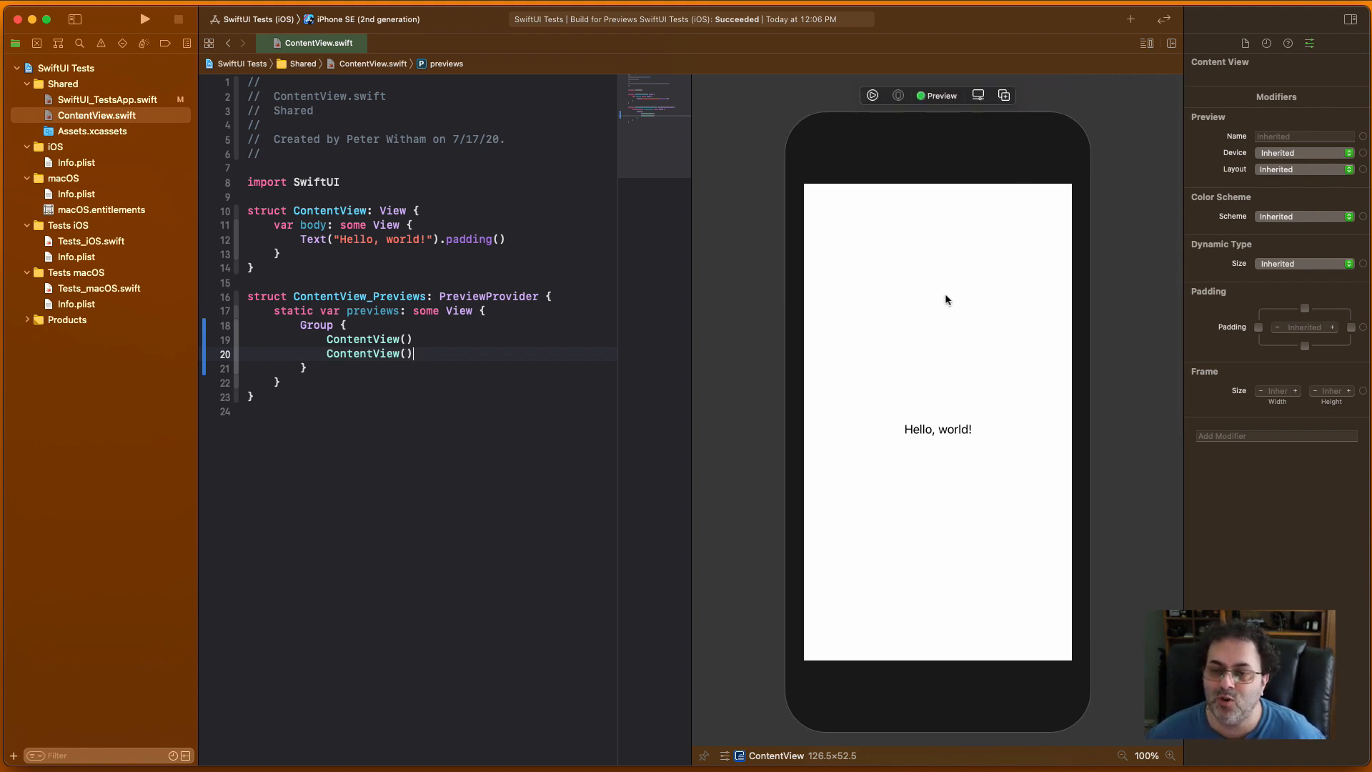
scroll("down", 3)
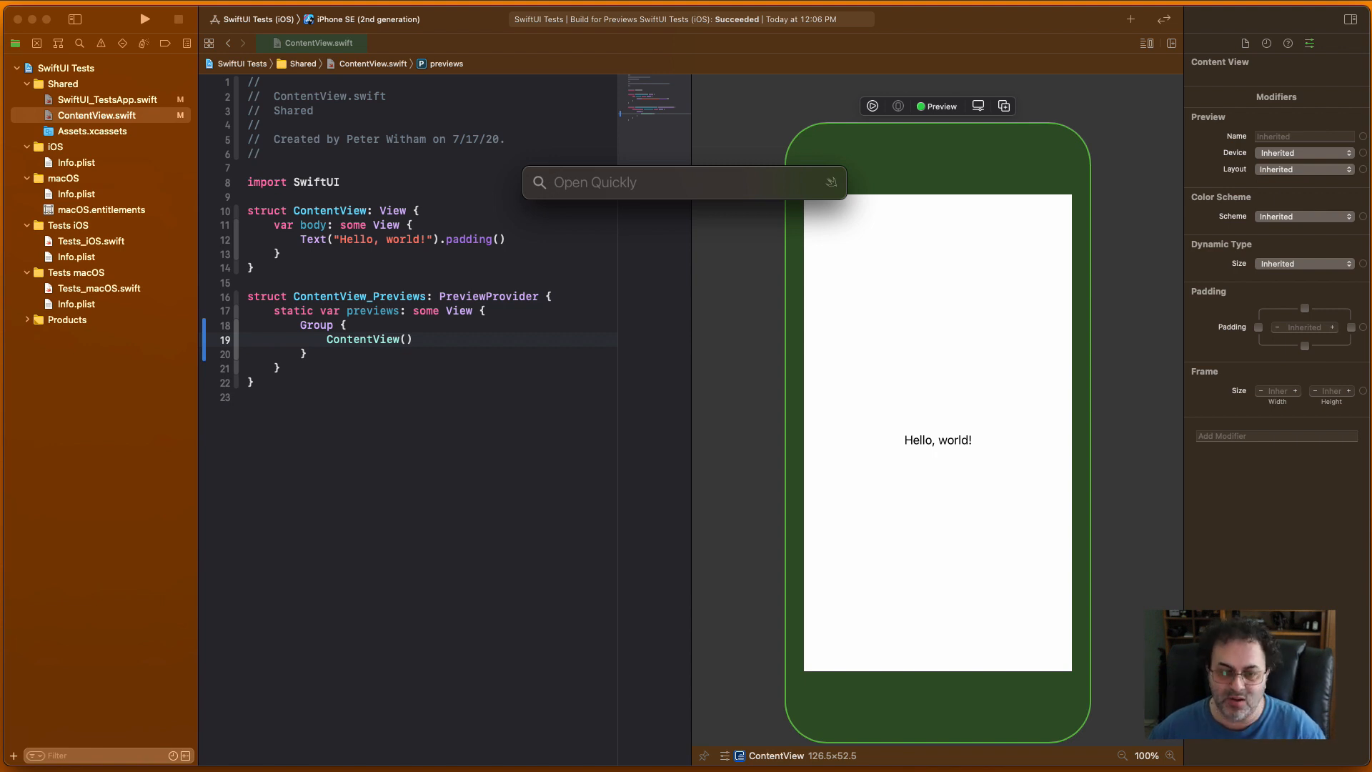
- Search Open Quickly for 'Asset' and open the shared Assets.xcassets catalog
type("Asset")
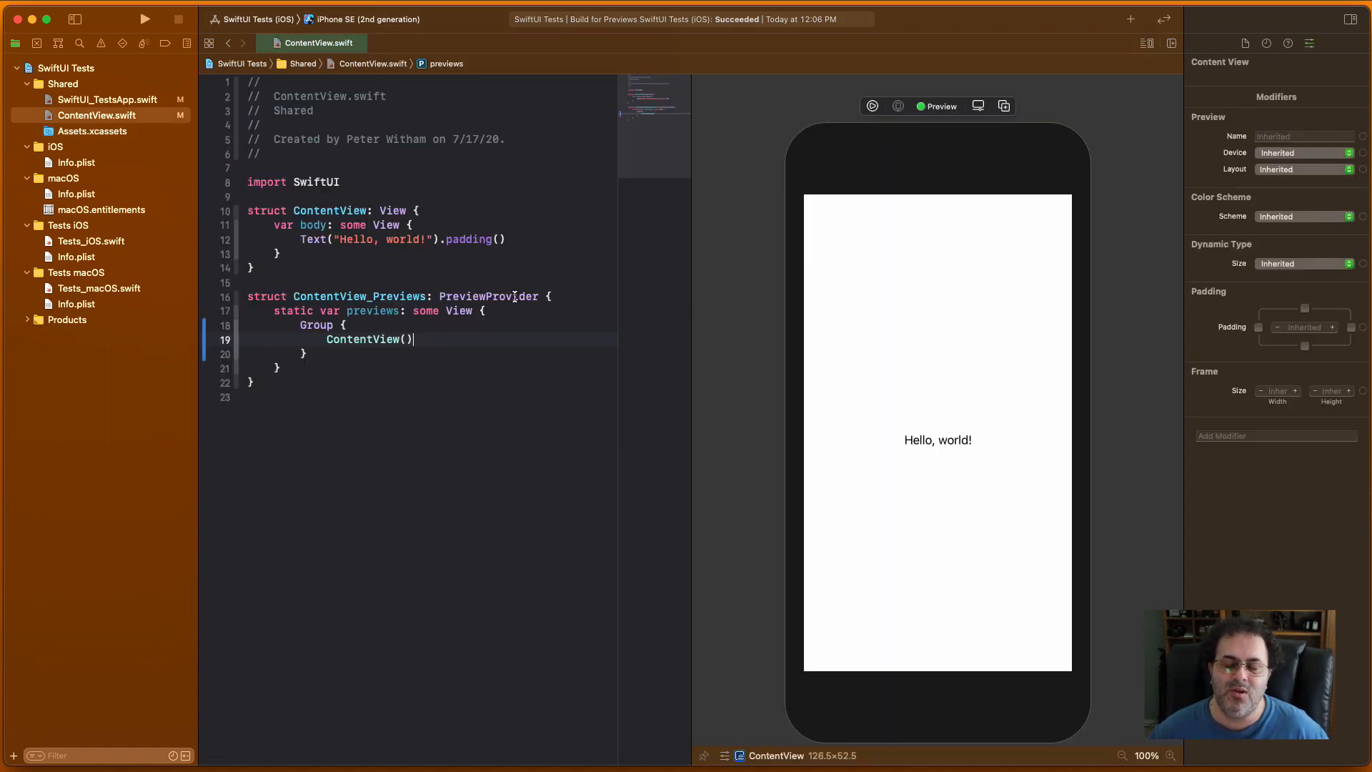
double_click(489, 296)
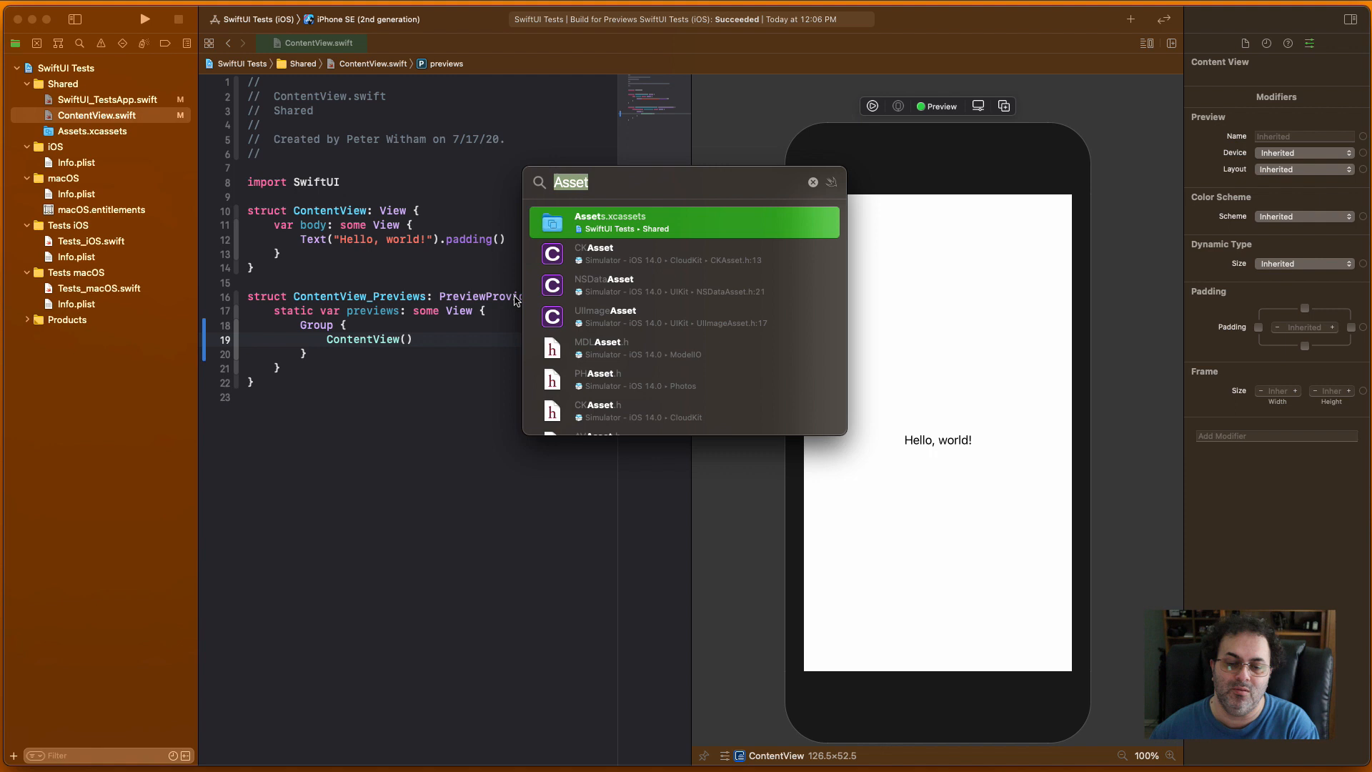
mouse_move(410, 471)
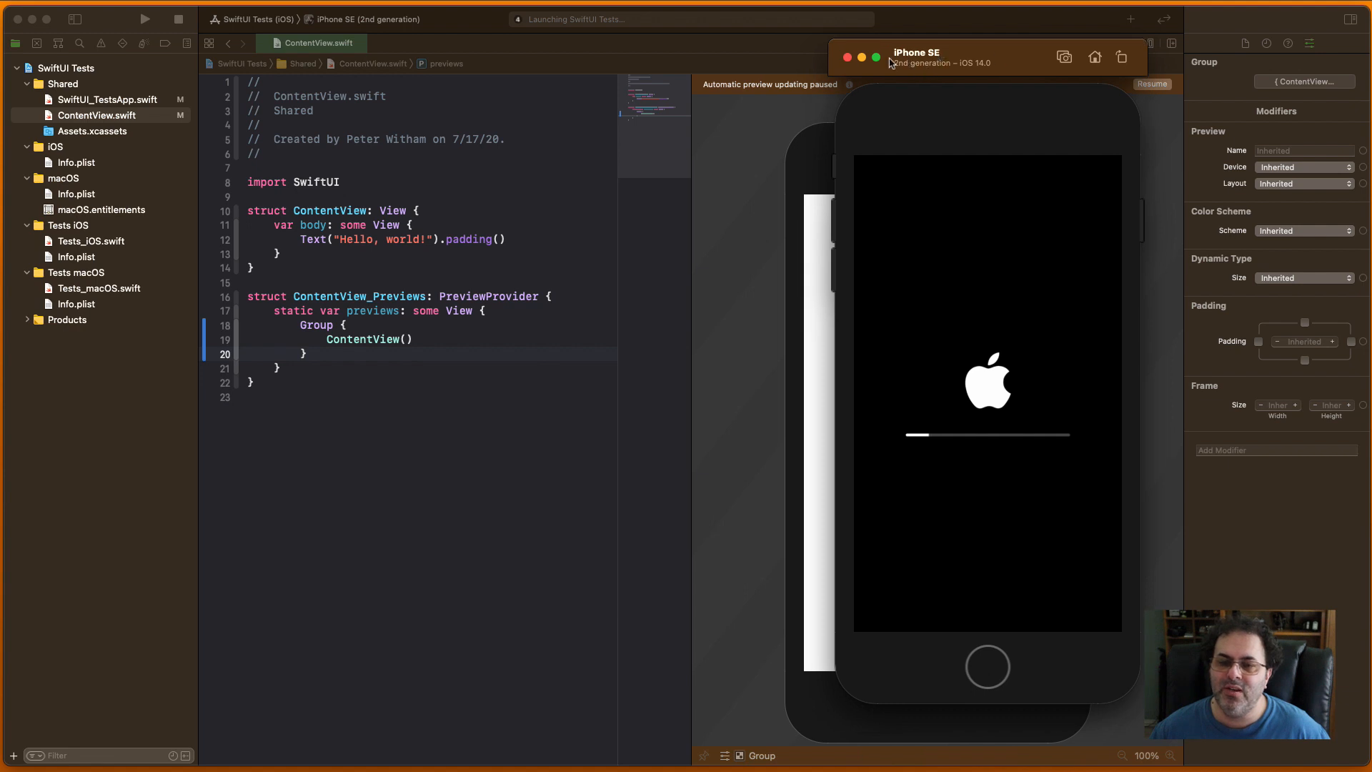
mouse_move(970, 242)
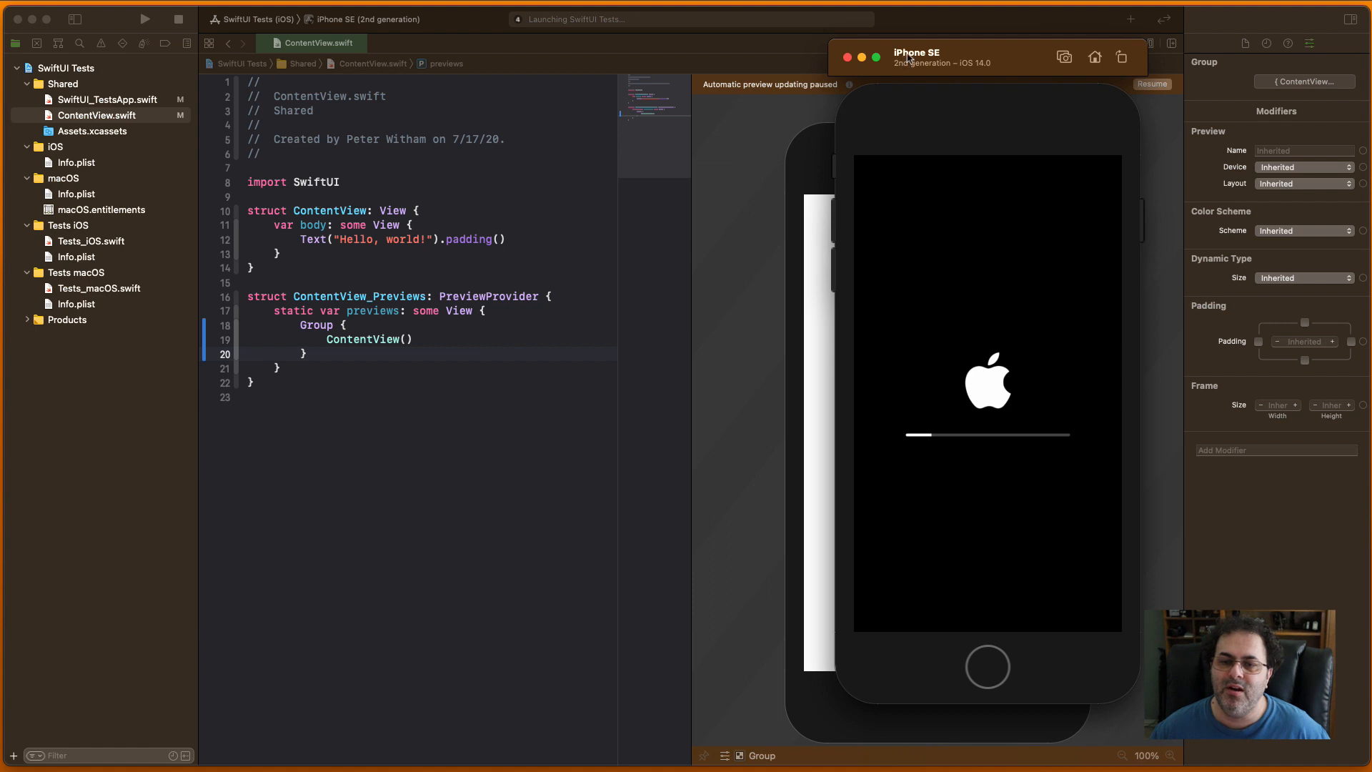
mouse_move(981, 69)
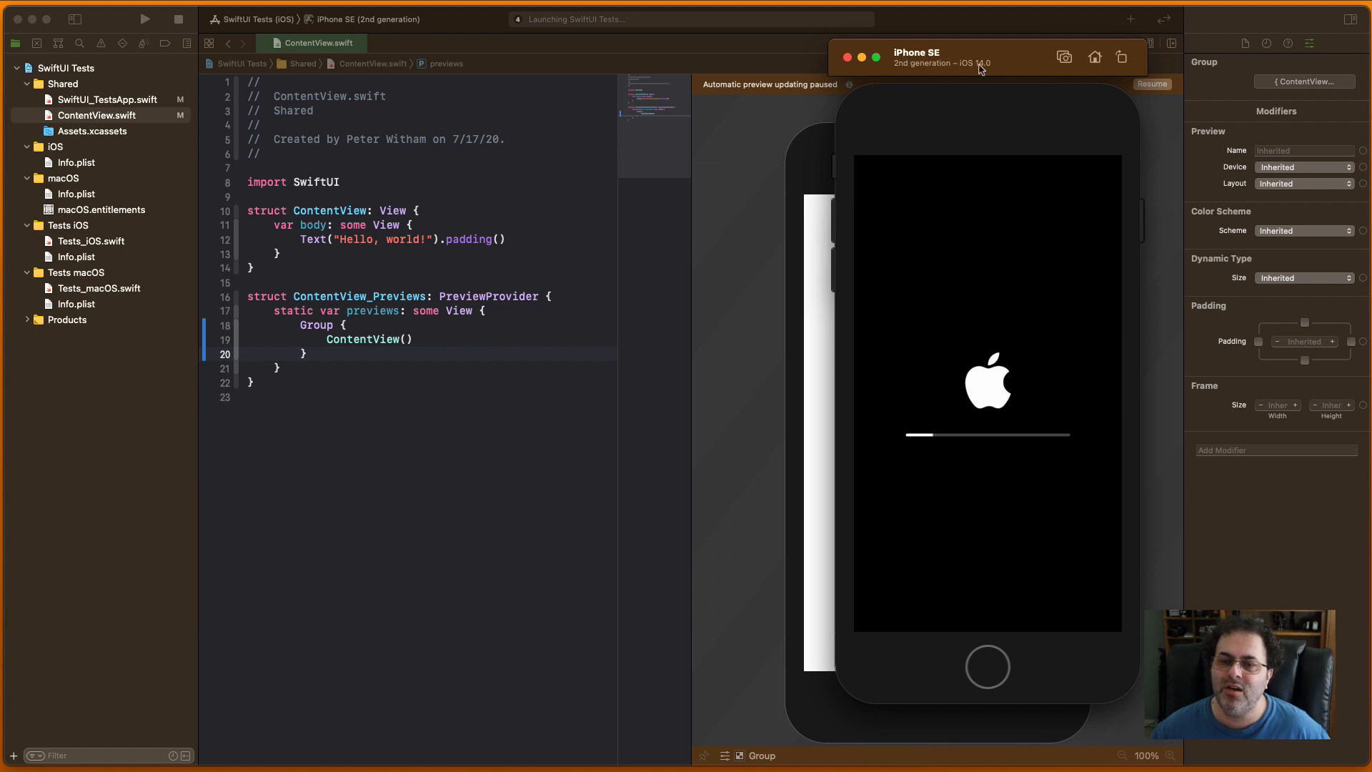
mouse_move(987, 196)
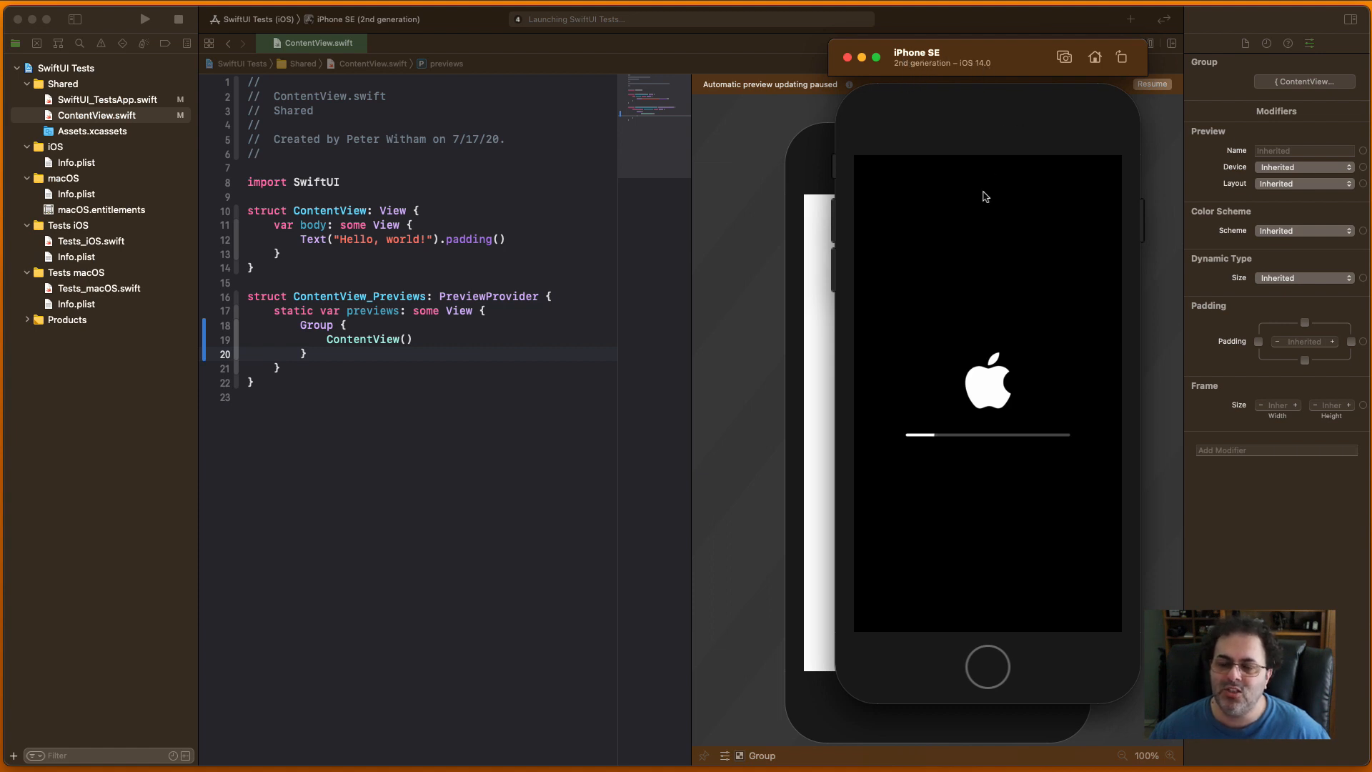